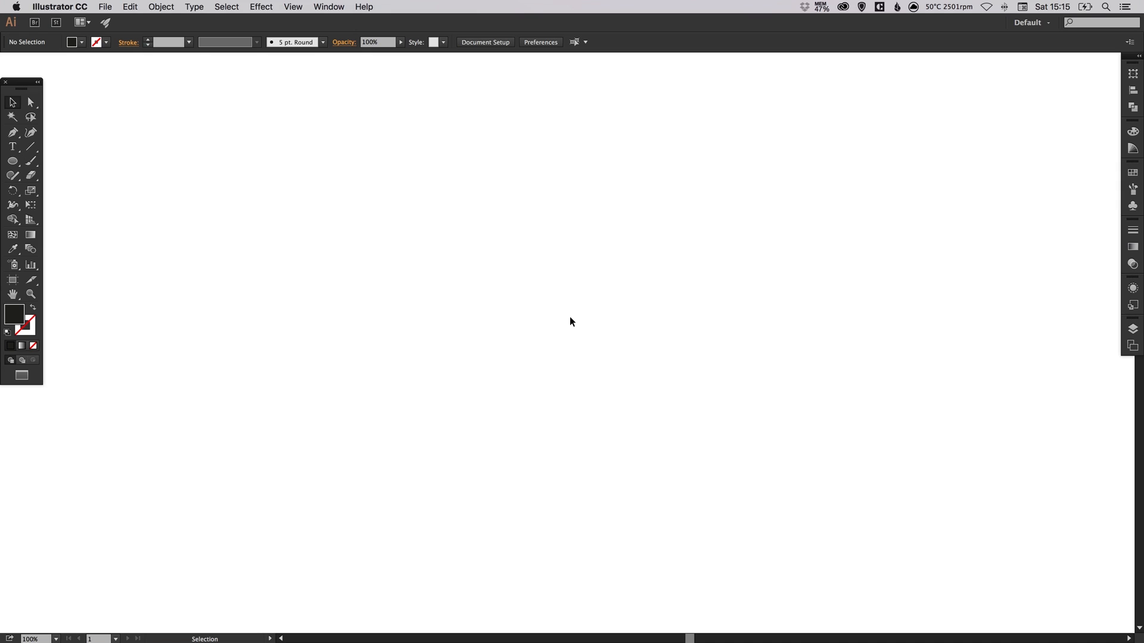
mouse_move(521, 270)
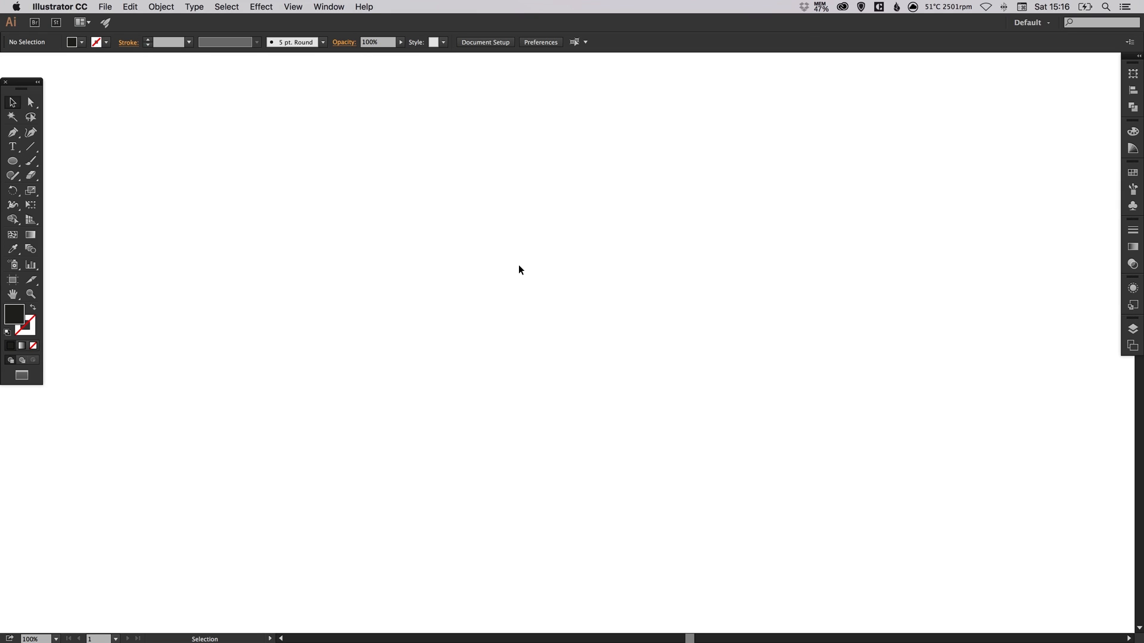
mouse_move(12, 161)
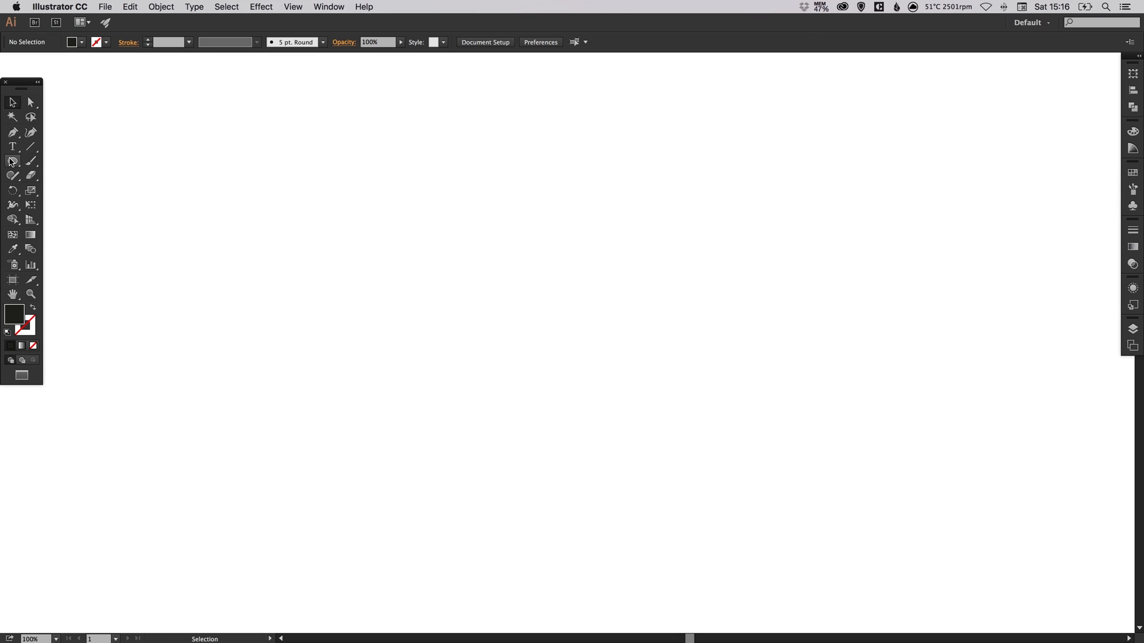
Switch to the Ellipse tool for drawing the circle
click(13, 162)
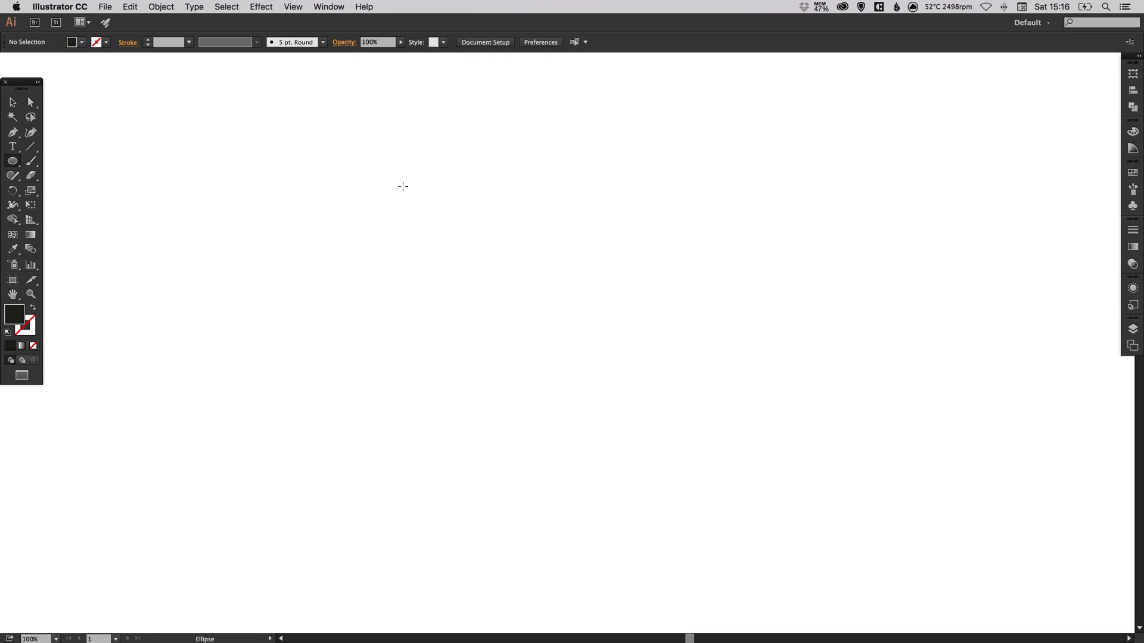
mouse_move(387, 181)
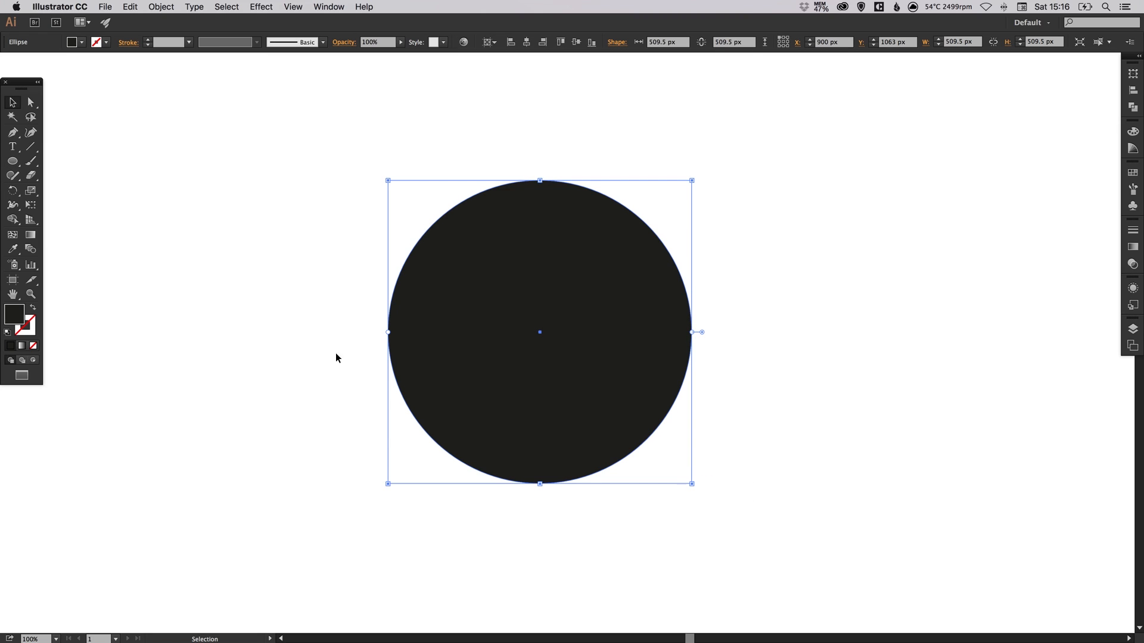
mouse_move(37, 323)
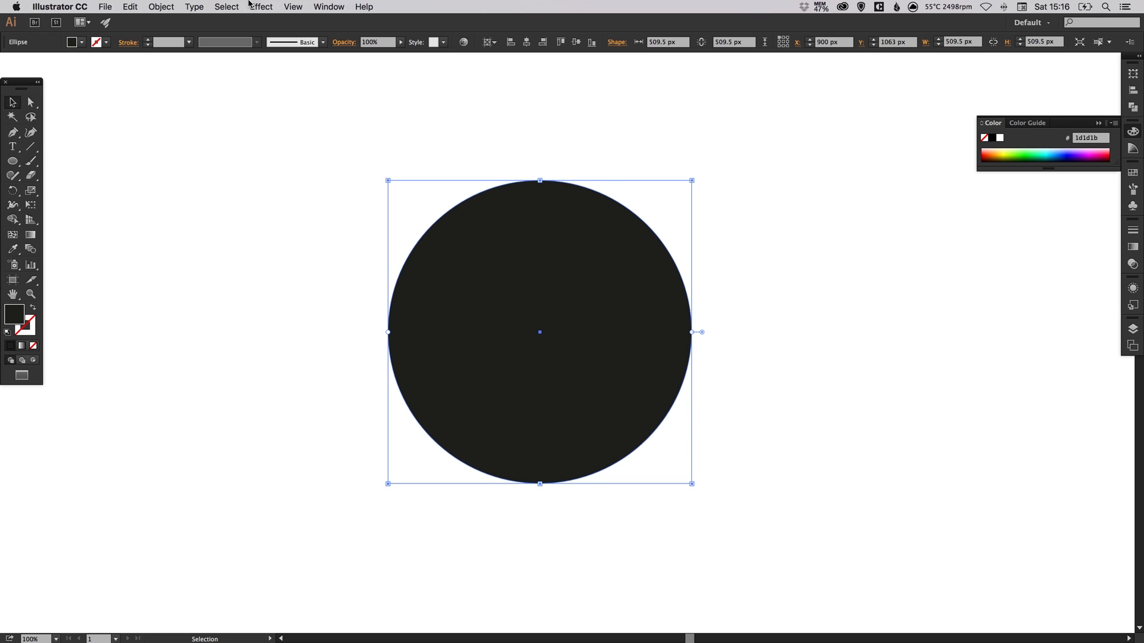
Open Effect > Distort & Transform > Pucker & Bloat for the black circle
click(260, 7)
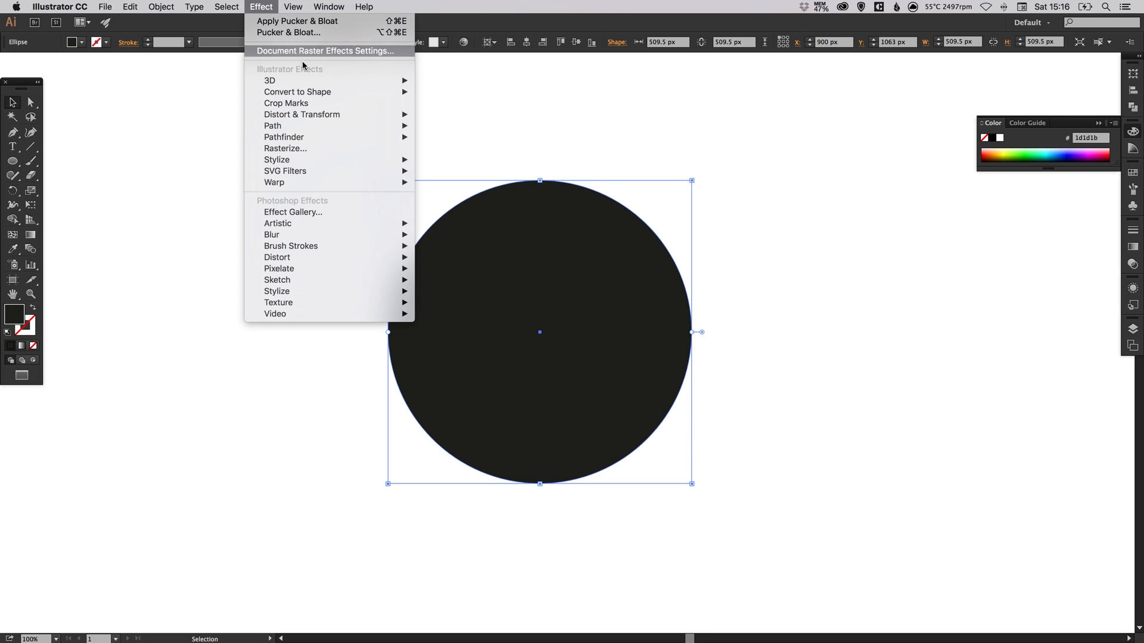
mouse_move(301, 114)
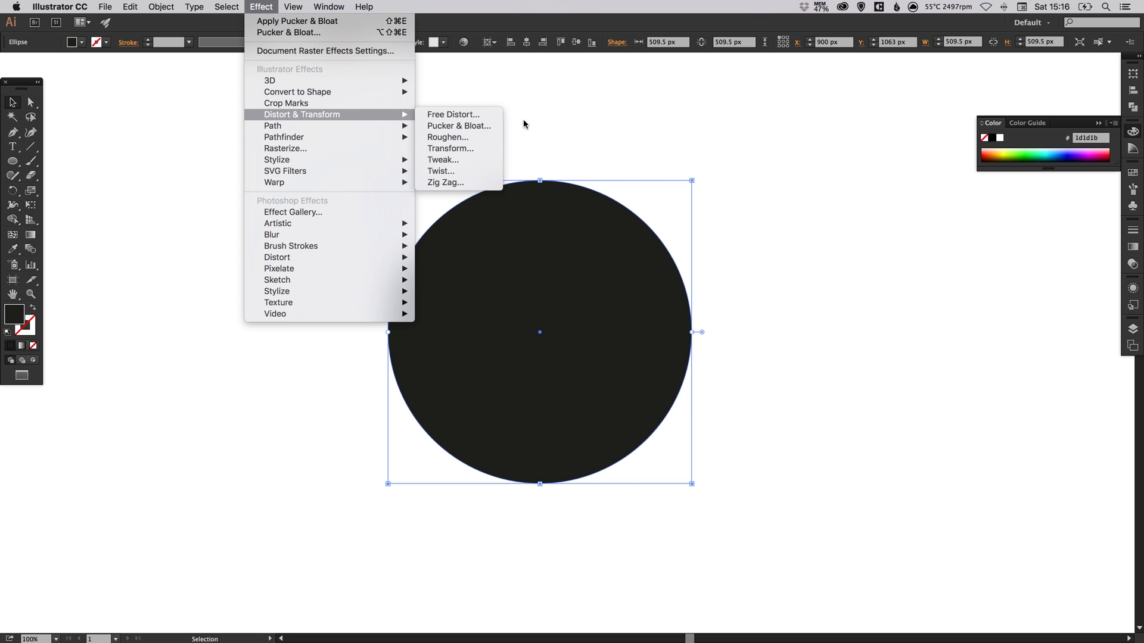
mouse_move(459, 125)
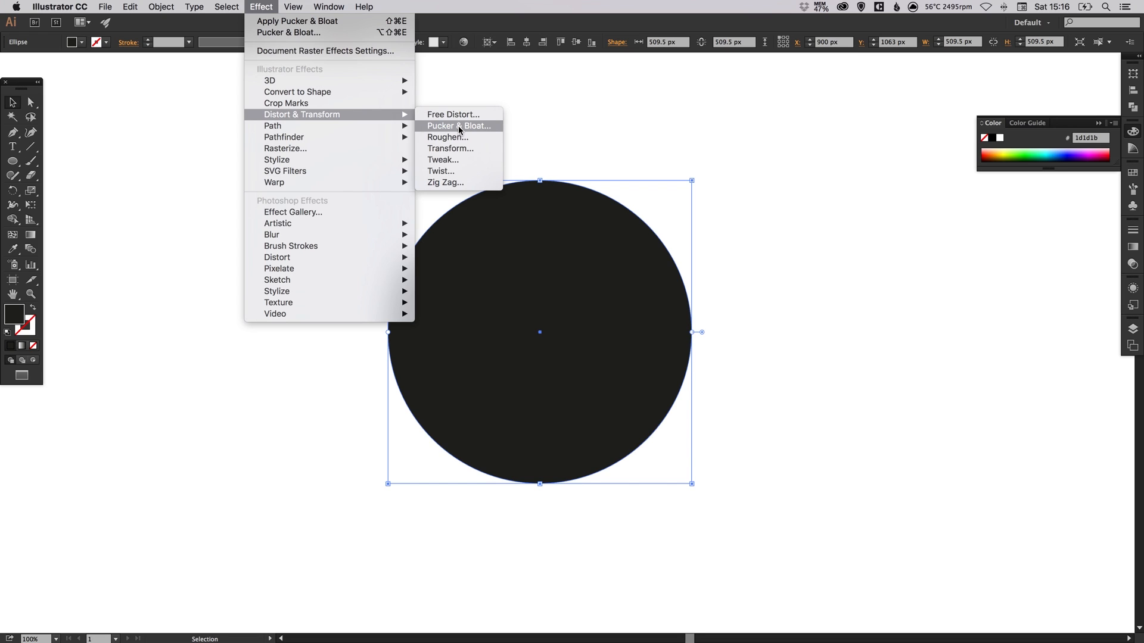
click(459, 126)
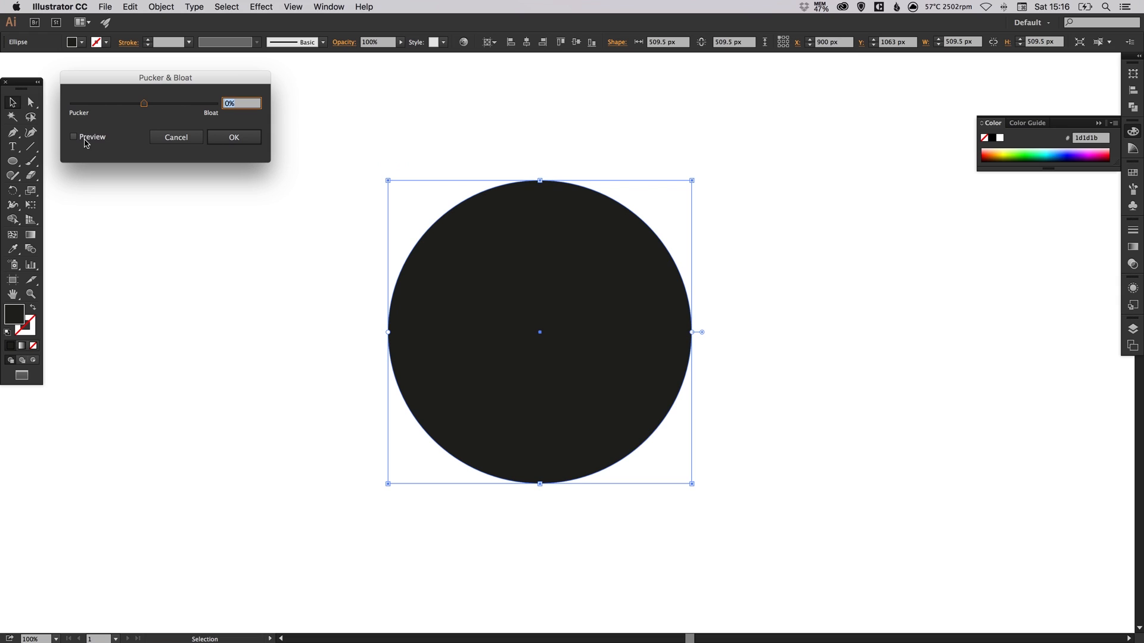
Turn on Preview, try extreme bloat values, then settle near a -5% pucker
click(72, 136)
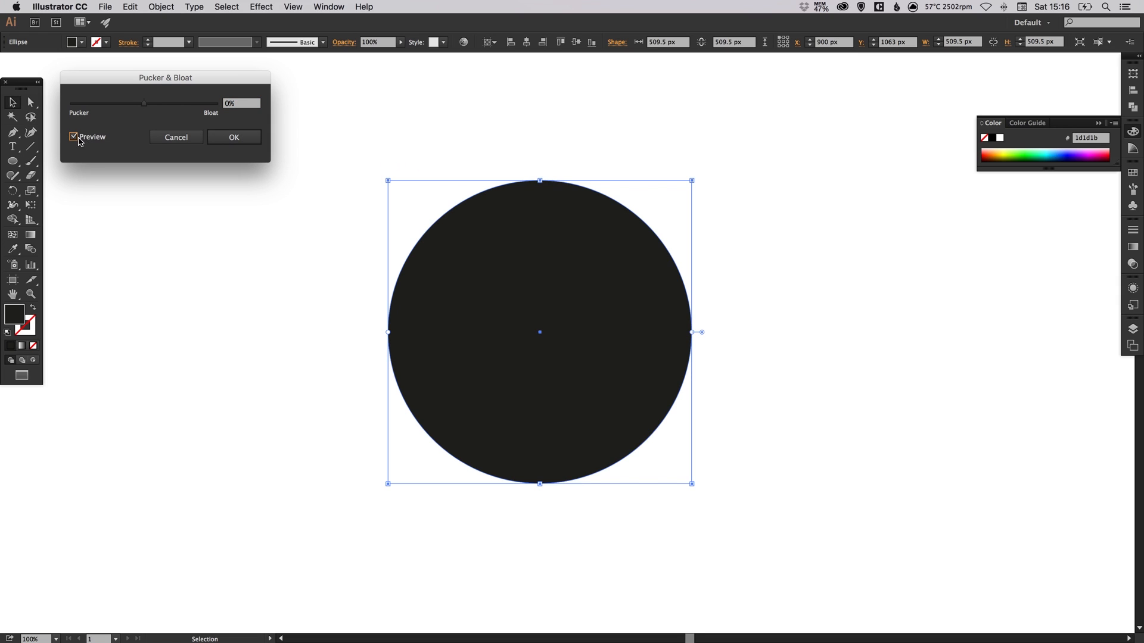
drag(144, 103, 163, 103)
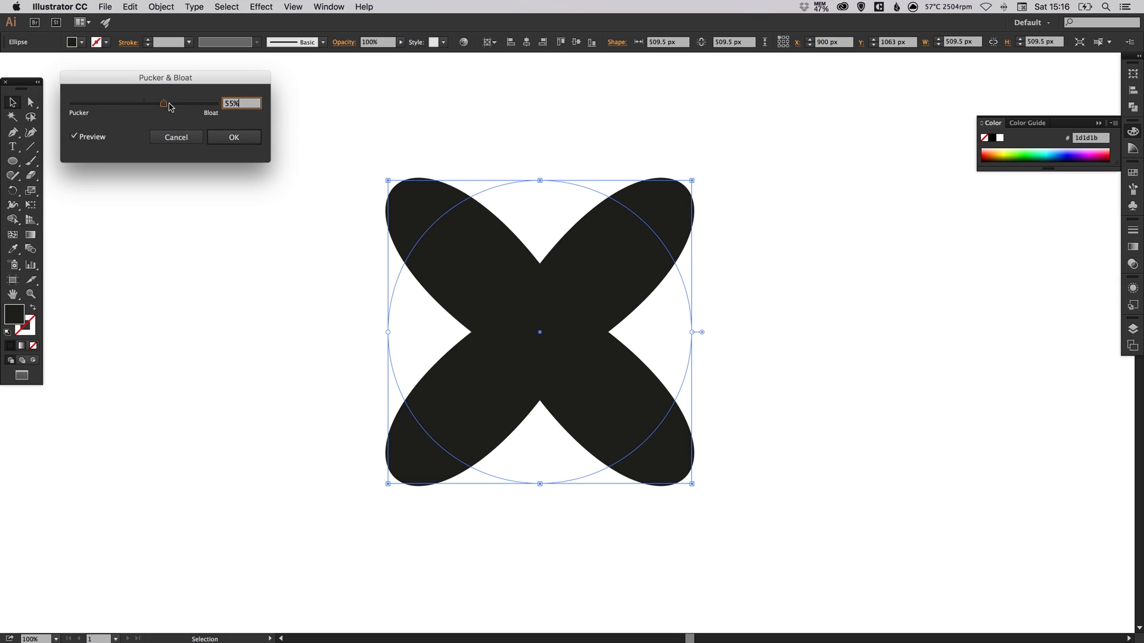
drag(164, 104, 196, 104)
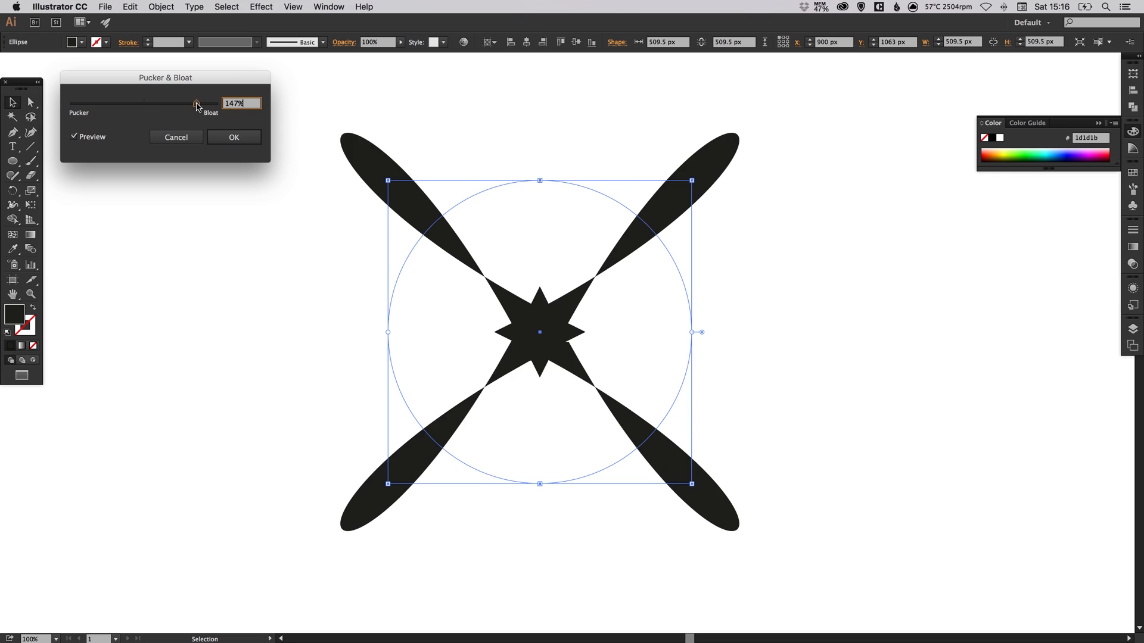
drag(195, 104, 208, 103)
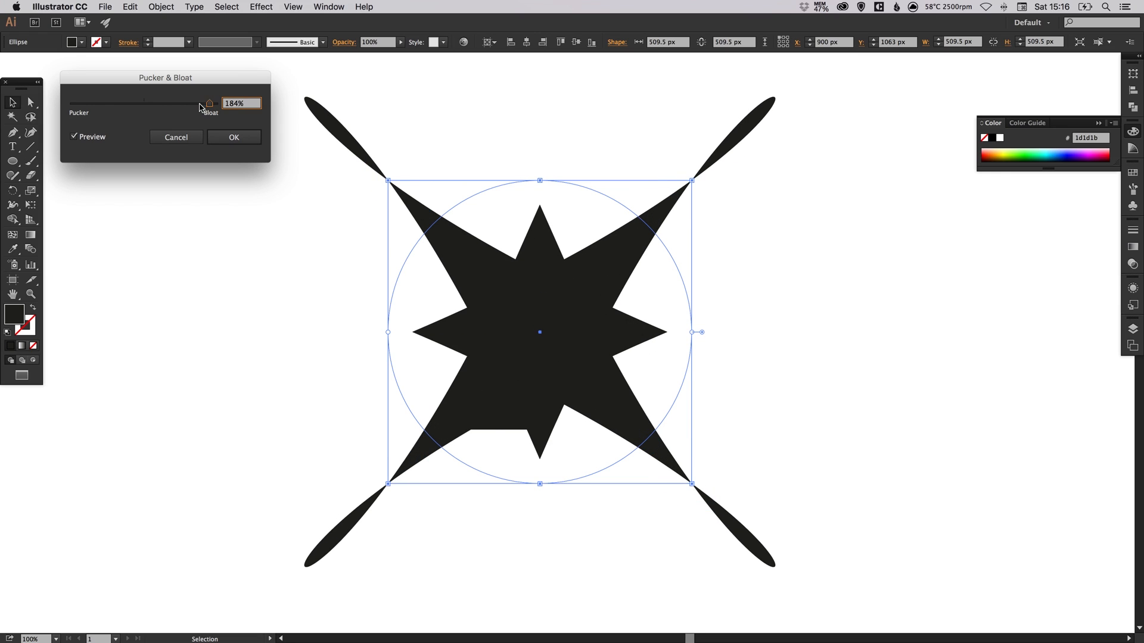
drag(208, 103, 141, 103)
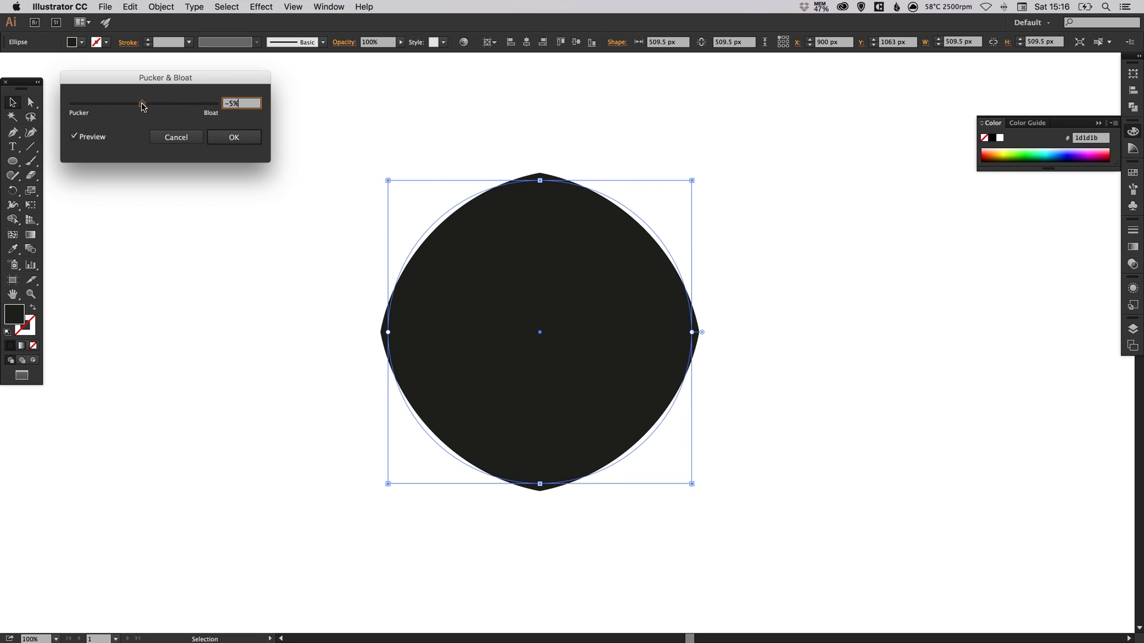
Adjust the pucker to -60% for a four-pointed sparkle and confirm with OK
drag(142, 103, 136, 103)
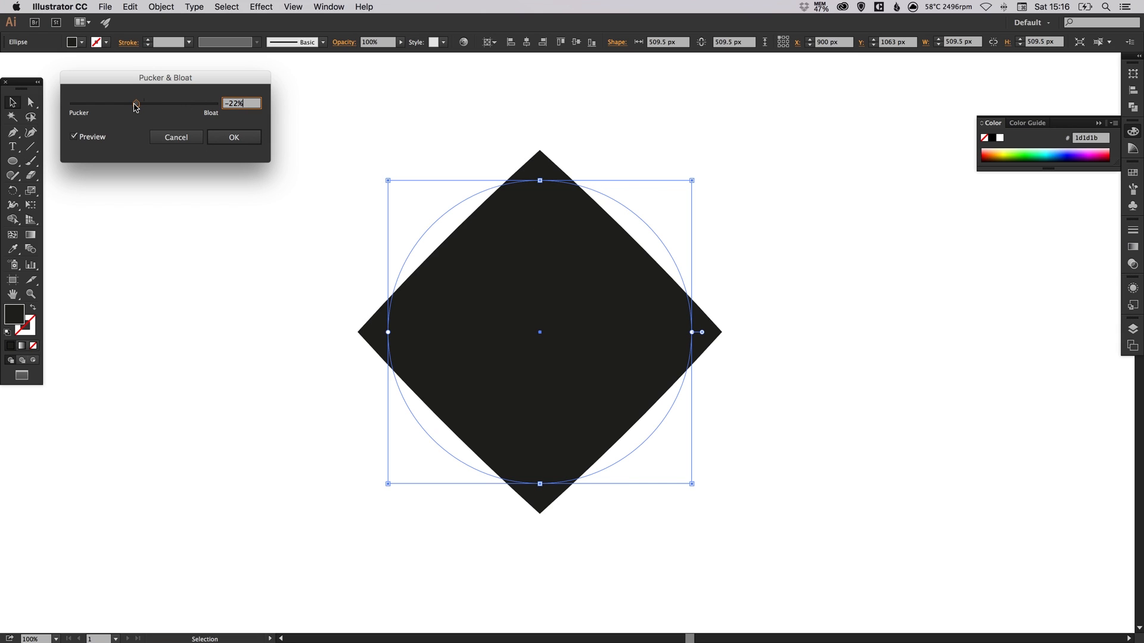
drag(136, 102, 128, 102)
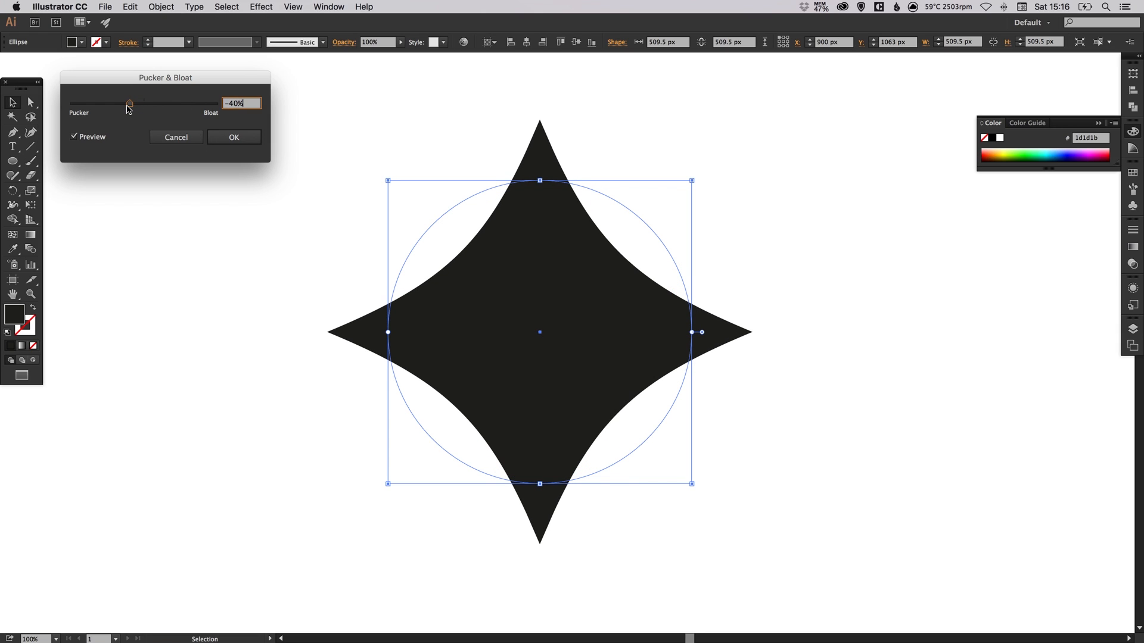
drag(130, 103, 123, 103)
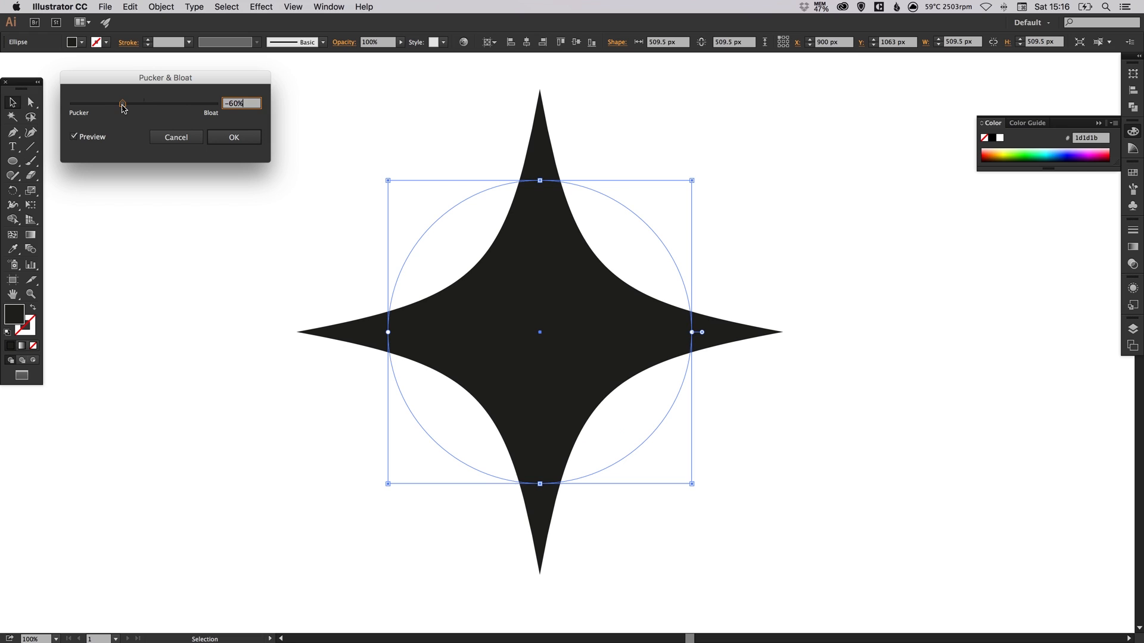
drag(124, 102, 119, 102)
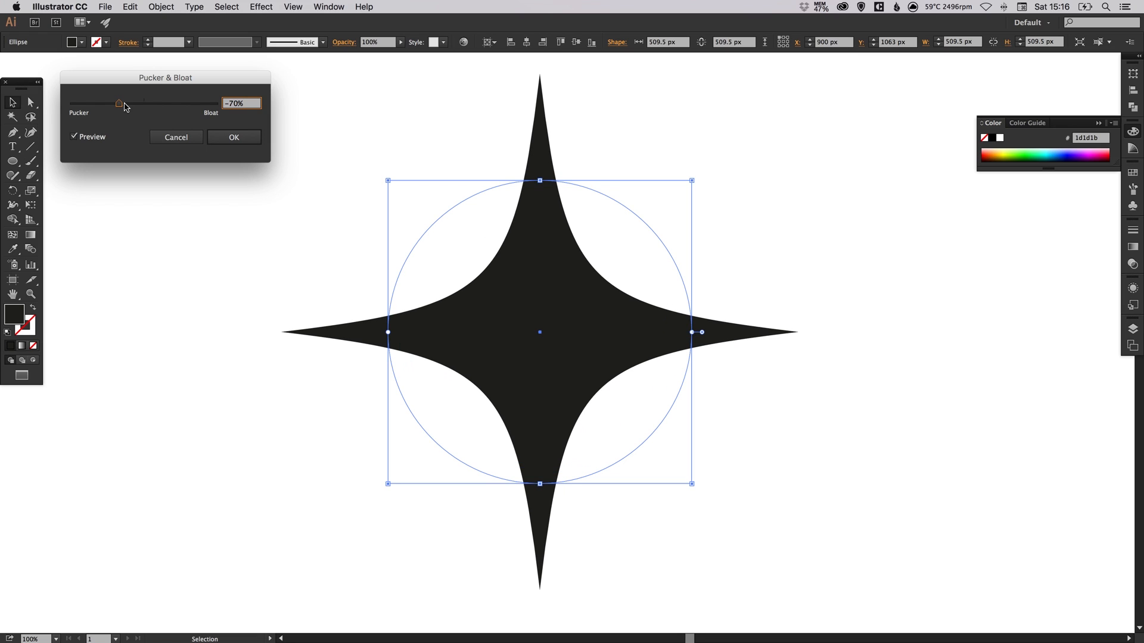
drag(119, 102, 115, 102)
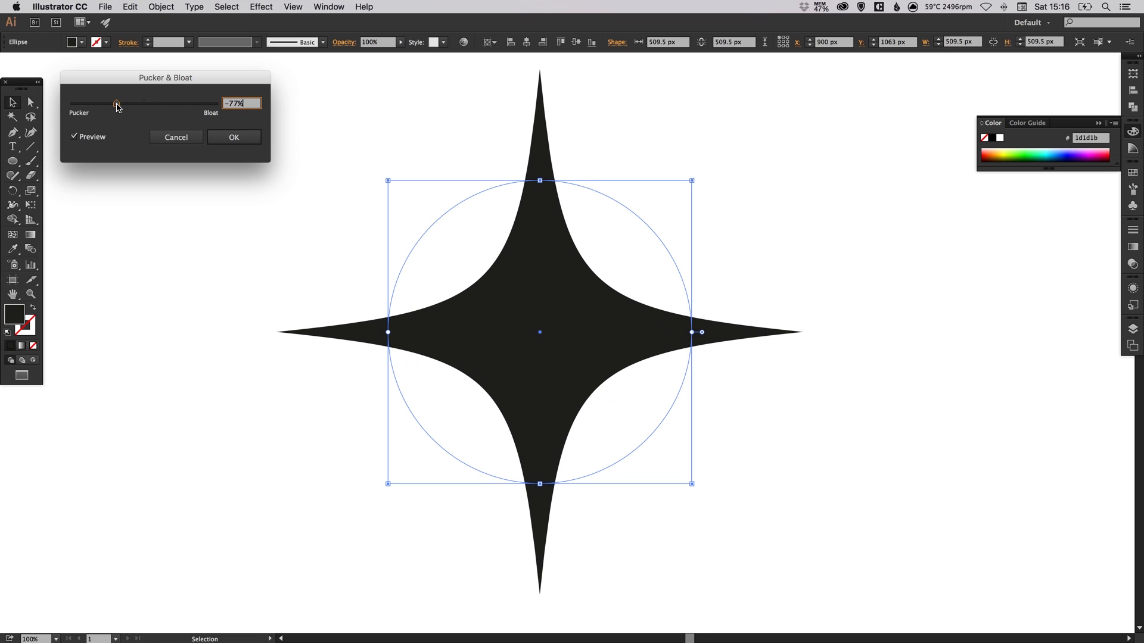
drag(116, 103, 111, 103)
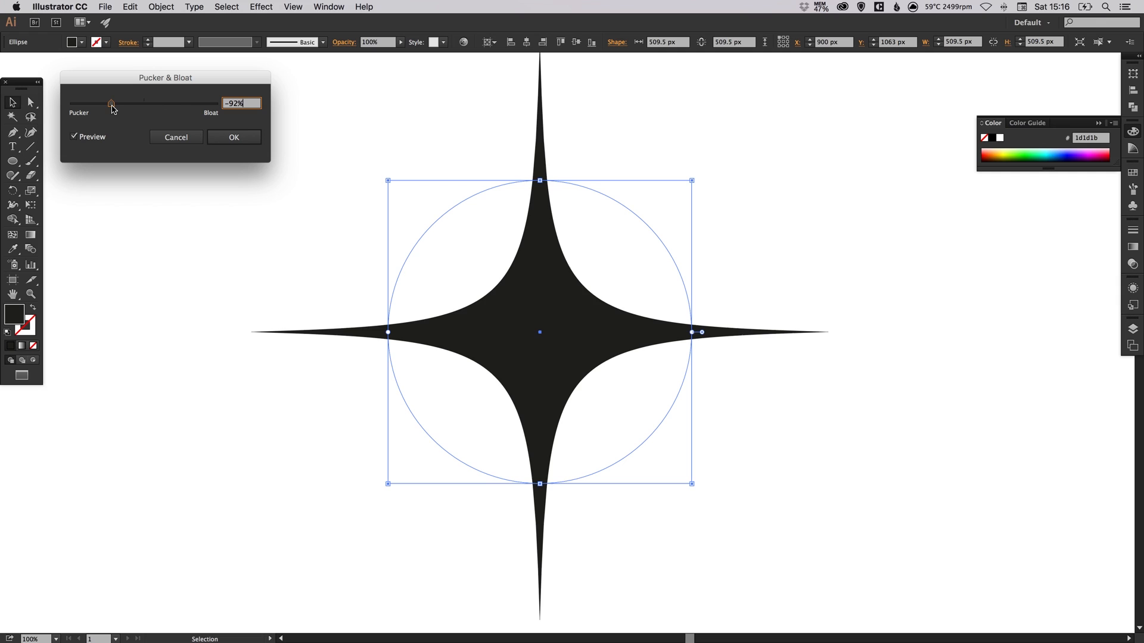
drag(111, 103, 77, 103)
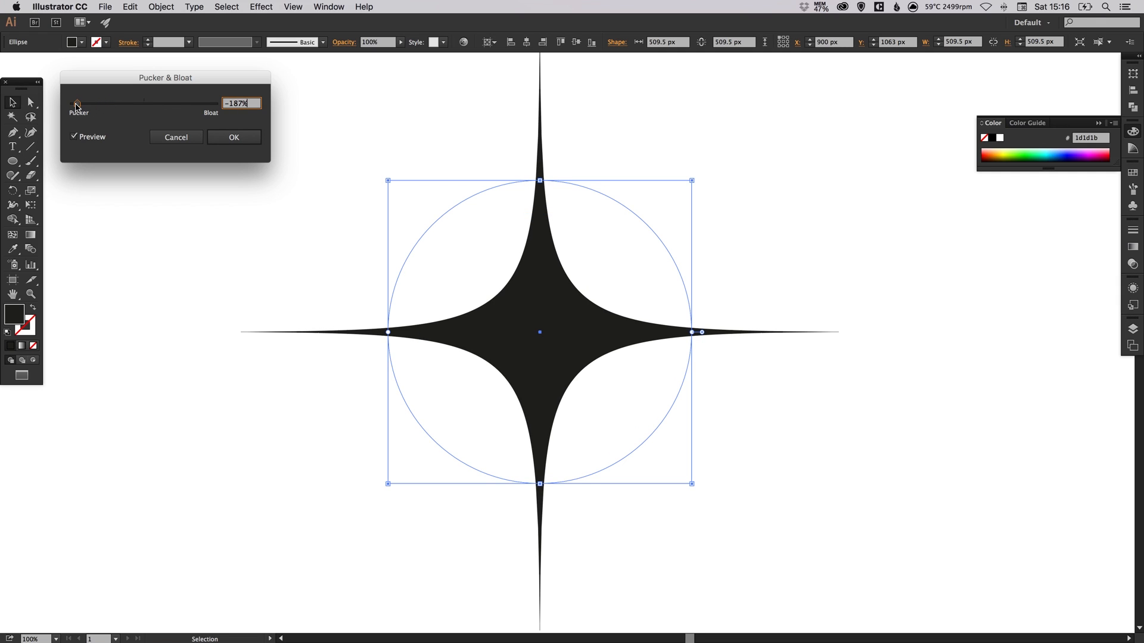
drag(77, 106, 98, 107)
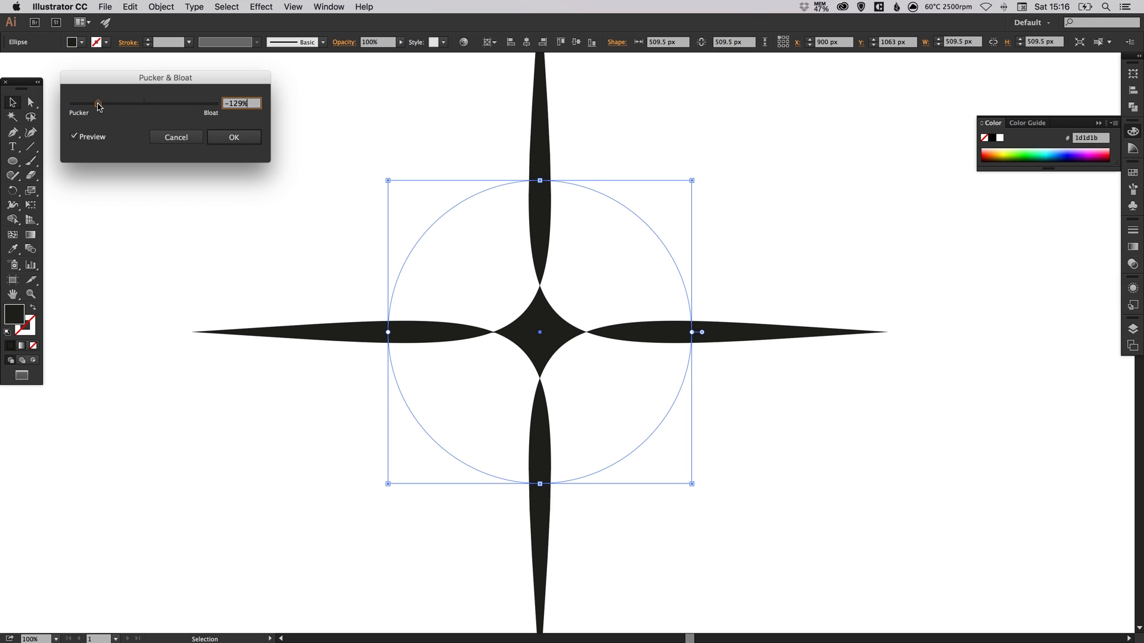
drag(99, 104, 118, 104)
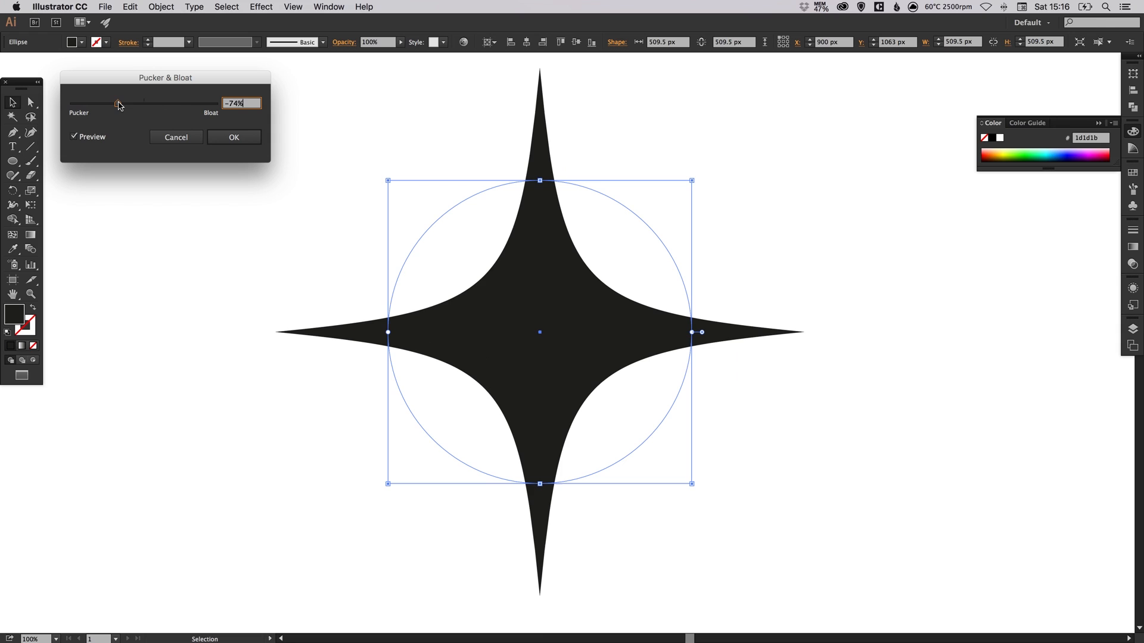
drag(117, 102, 124, 102)
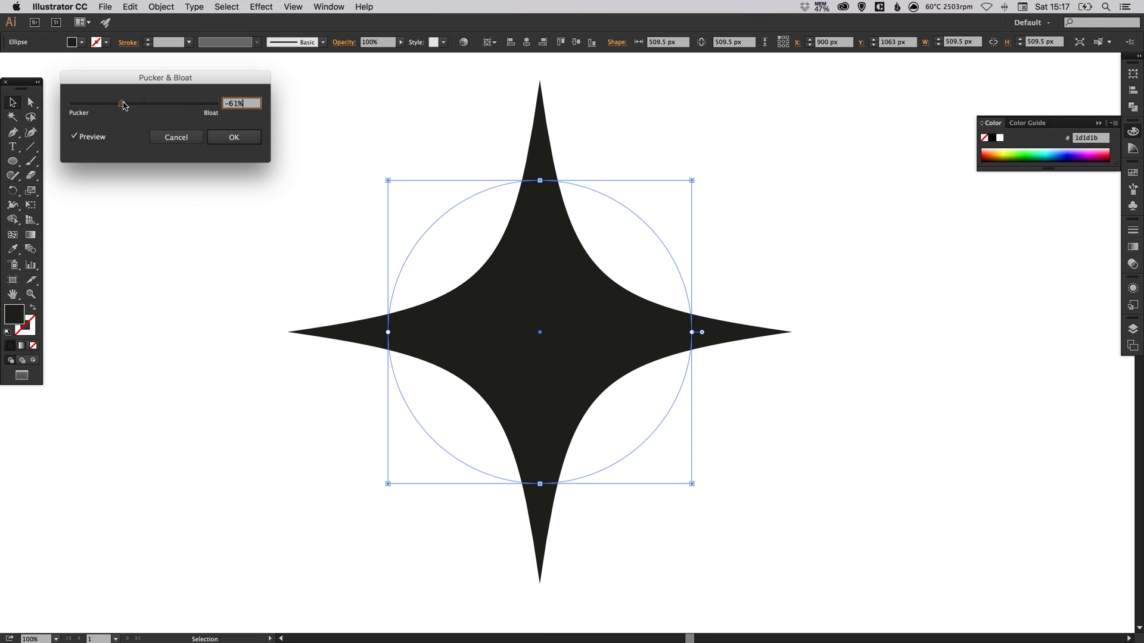
drag(123, 103, 126, 103)
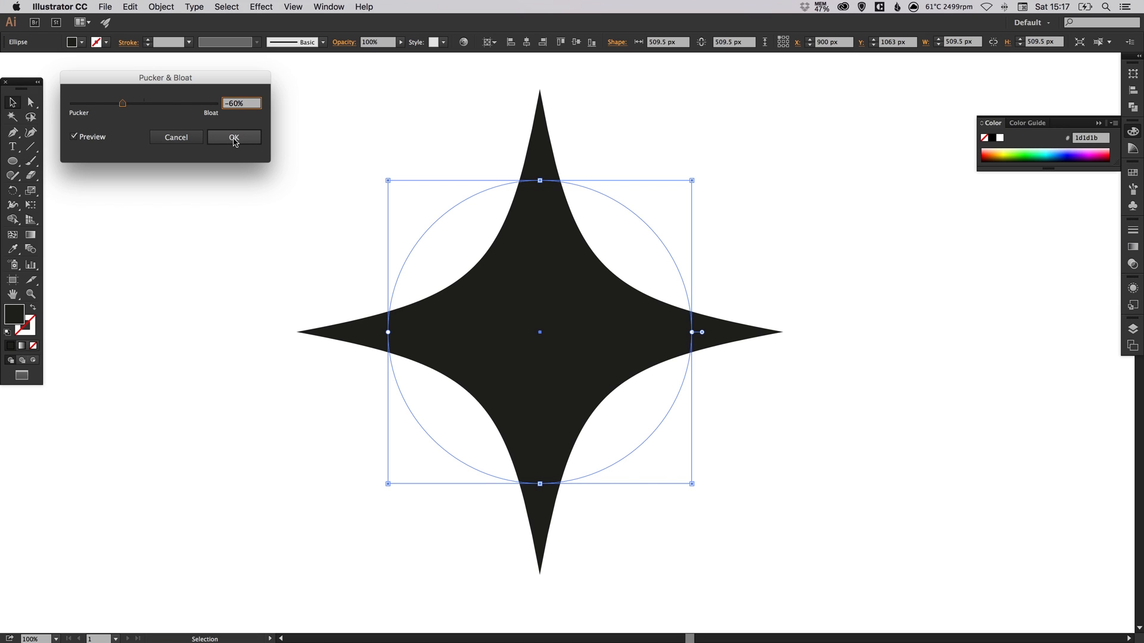
click(234, 137)
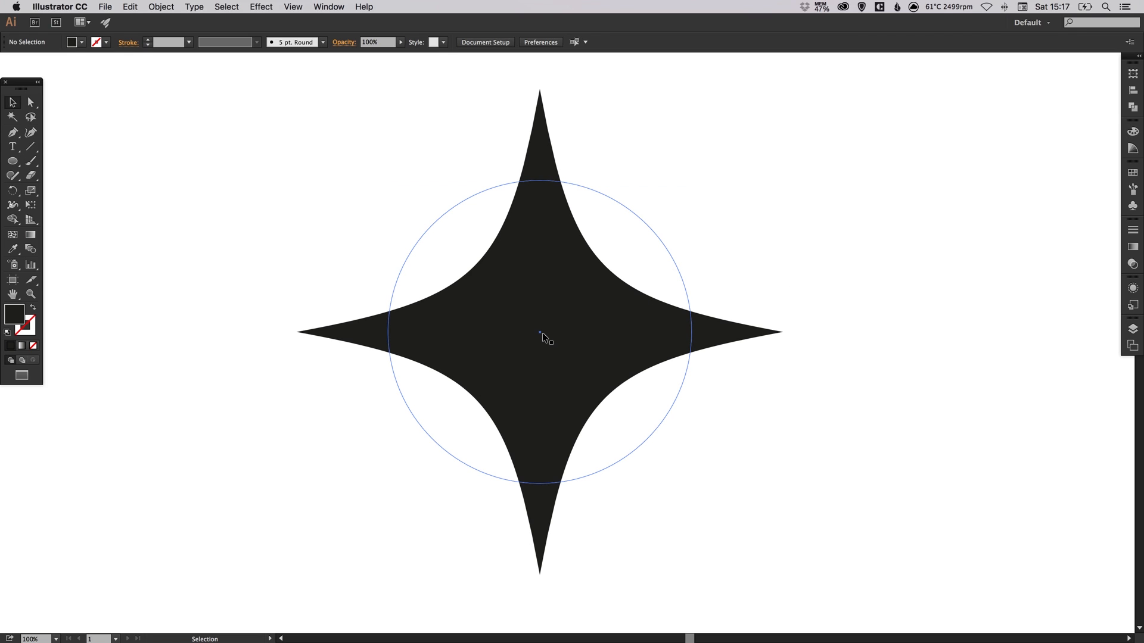
mouse_move(540, 336)
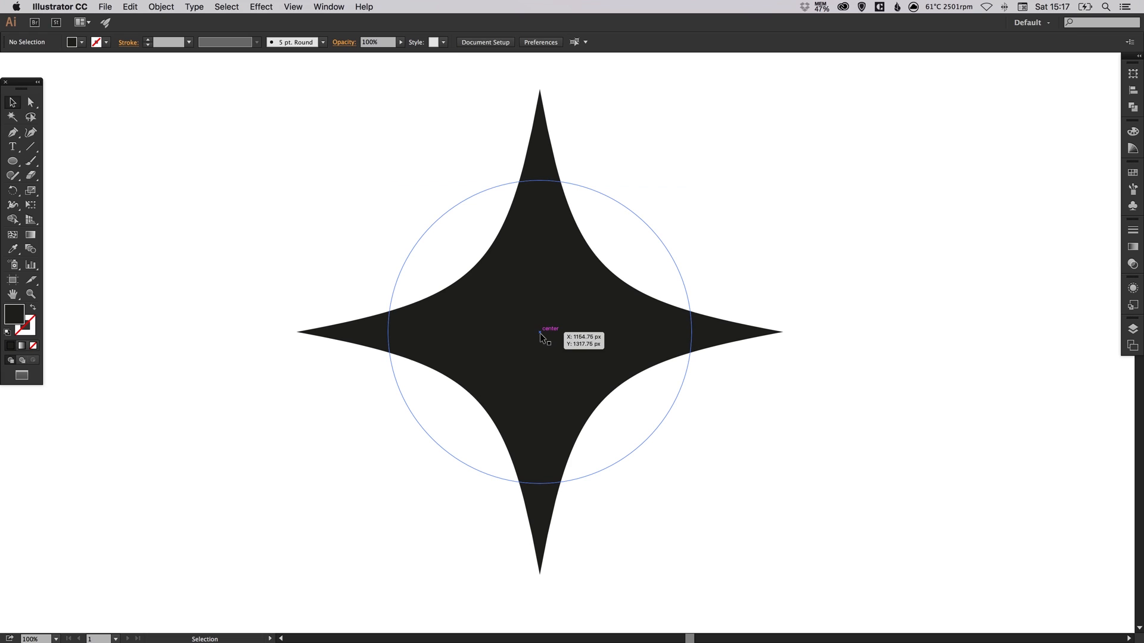
mouse_move(540, 338)
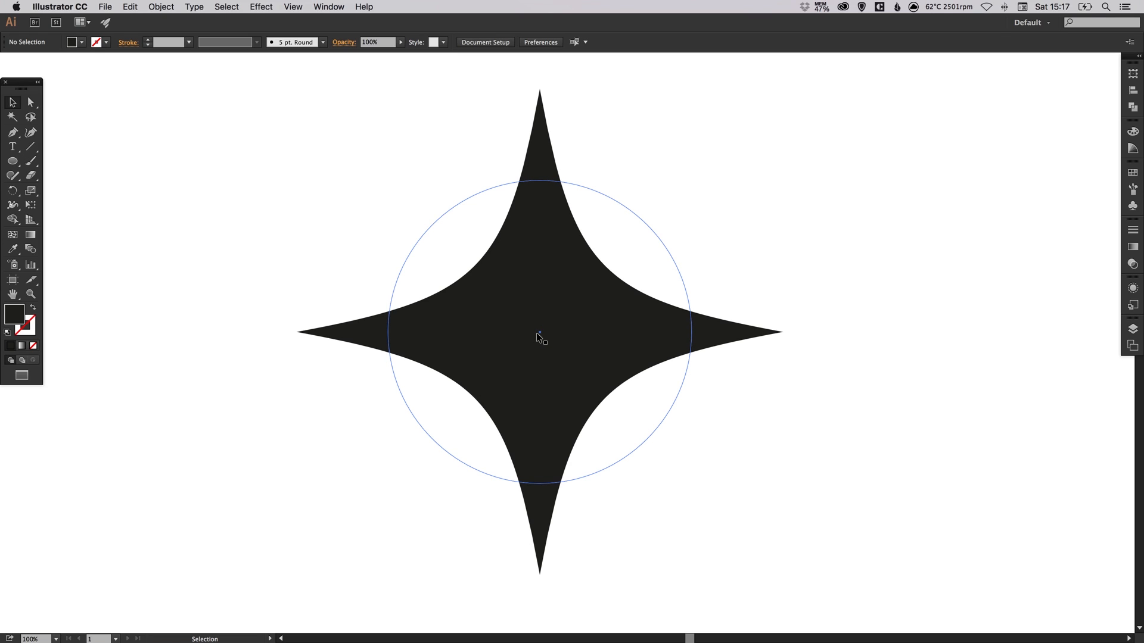
mouse_move(544, 343)
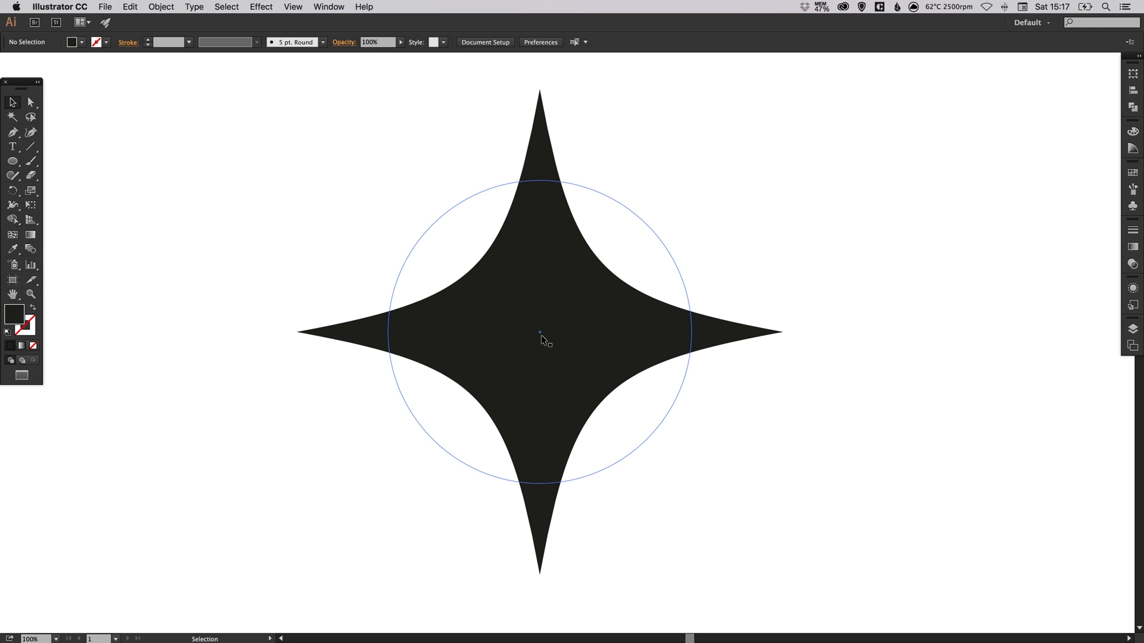
Select the sparkle, show its Appearance panel, and toggle Pucker & Bloat visibility off and on
click(540, 332)
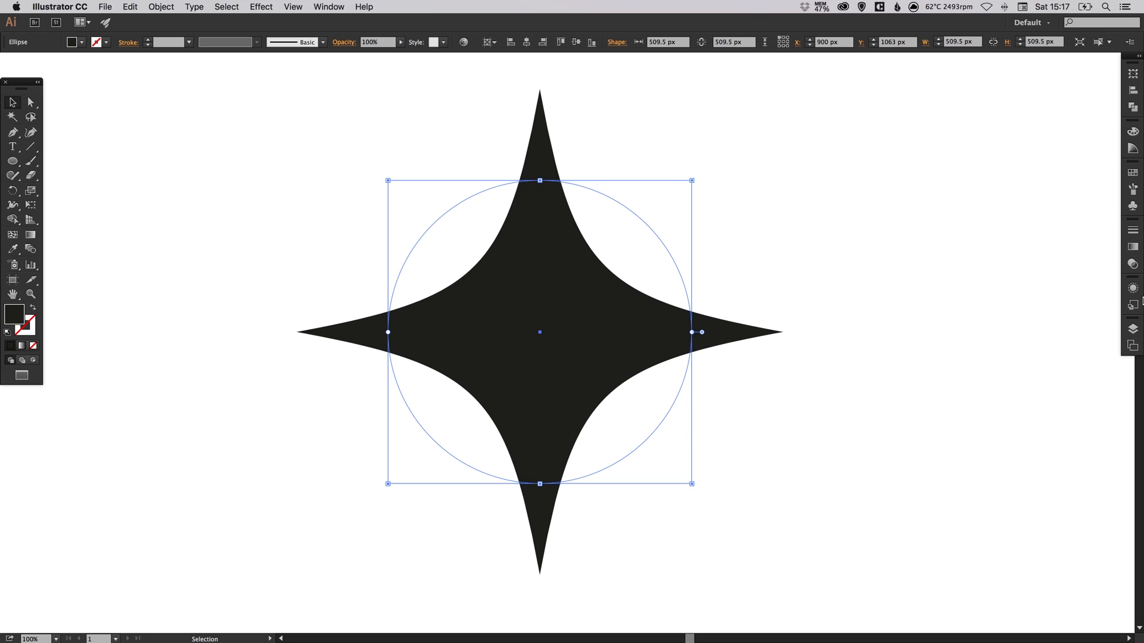
click(1133, 287)
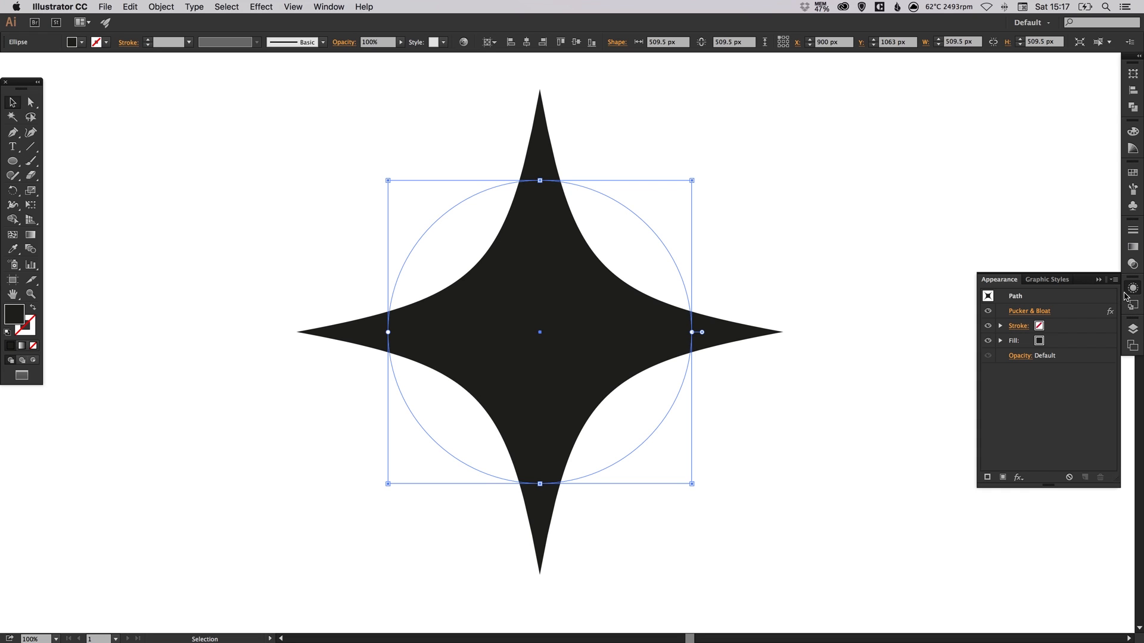
mouse_move(1009, 314)
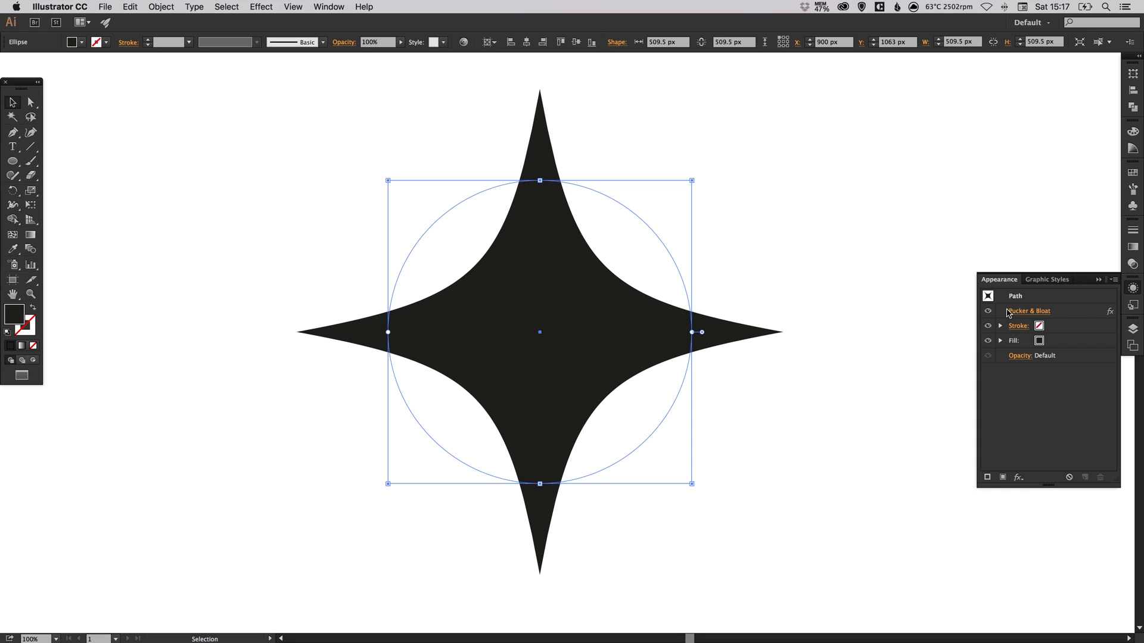
click(988, 311)
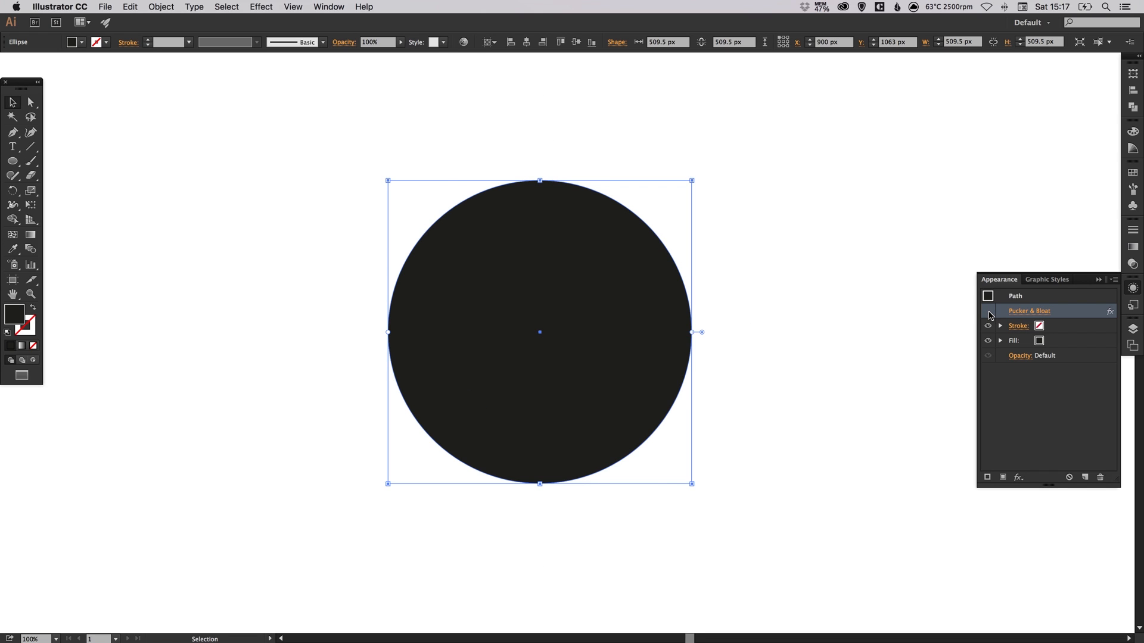
click(988, 296)
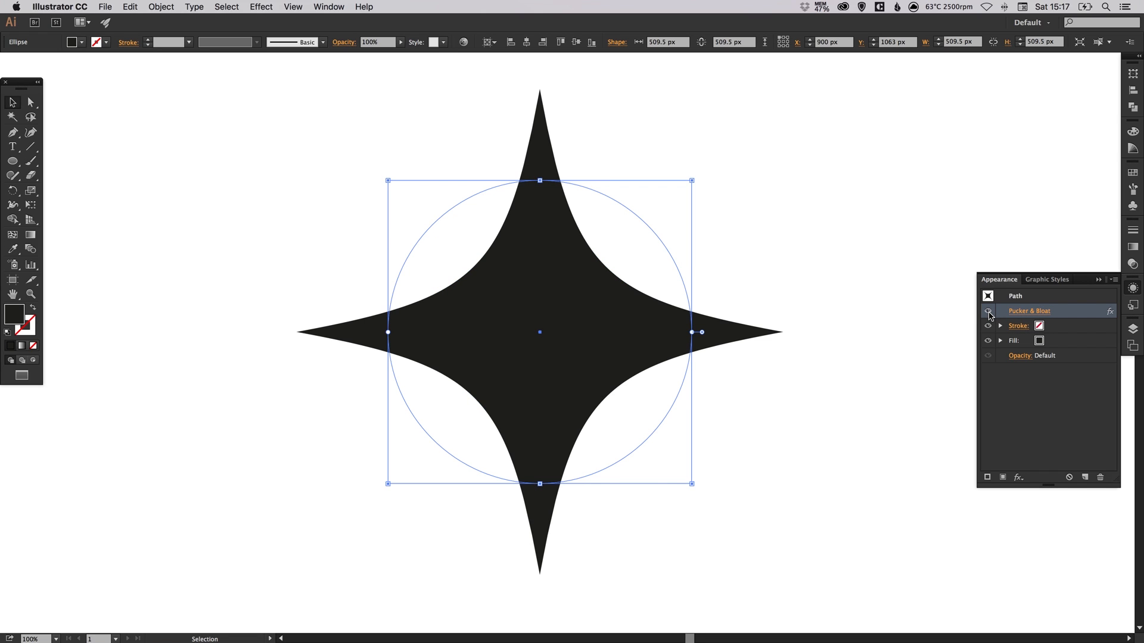
click(988, 311)
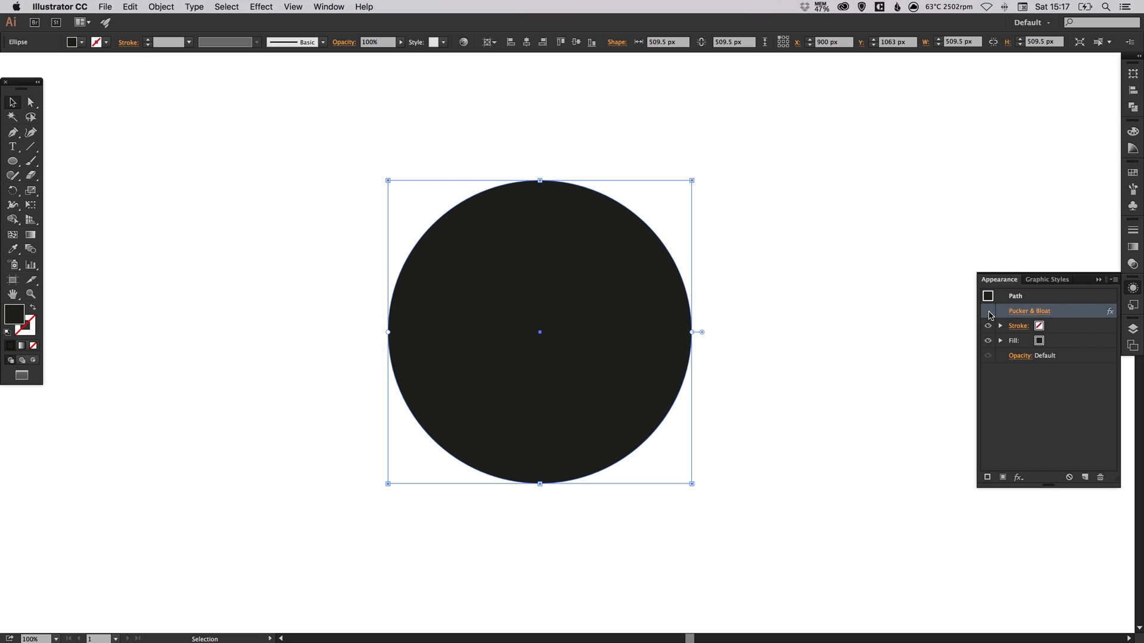
click(988, 296)
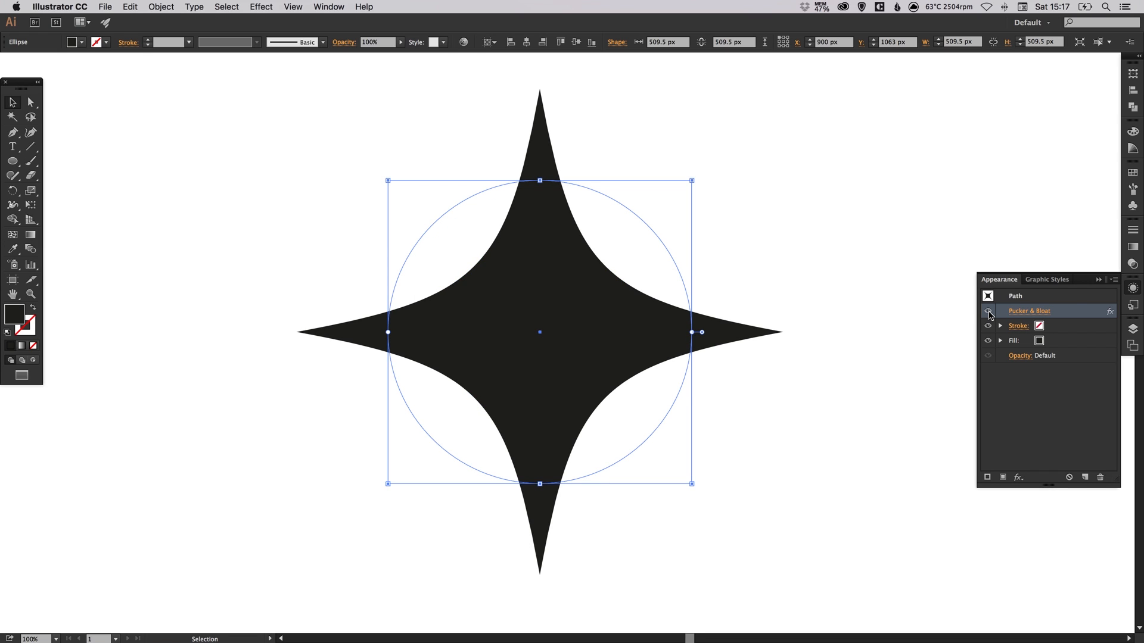
click(987, 311)
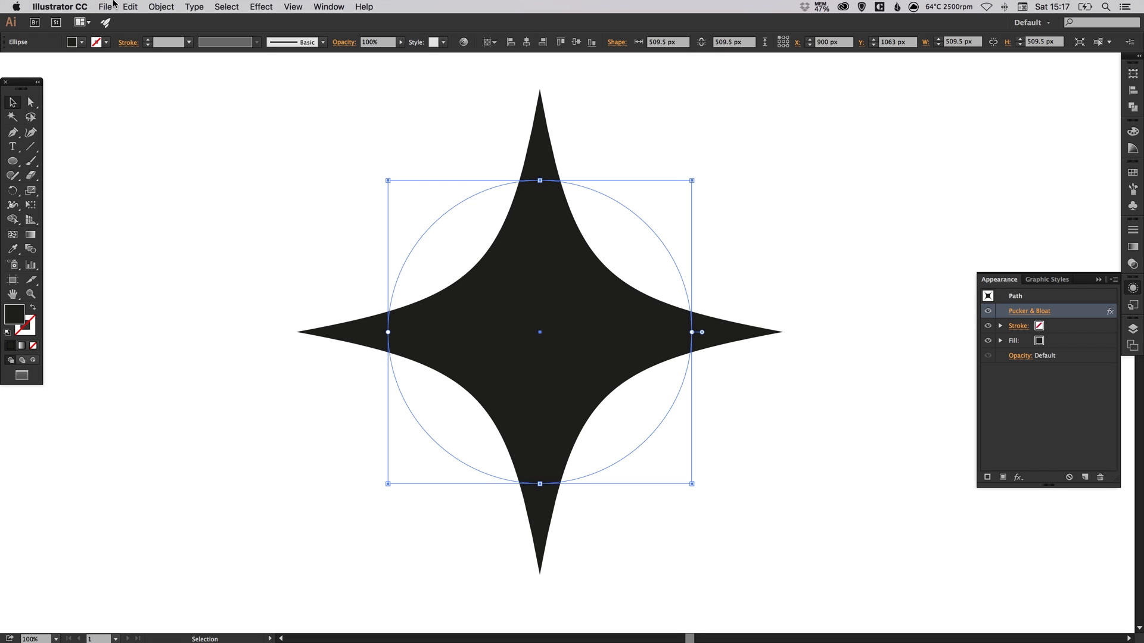
Open the Object menu, then deselect the sparkle by clicking the empty canvas
click(160, 7)
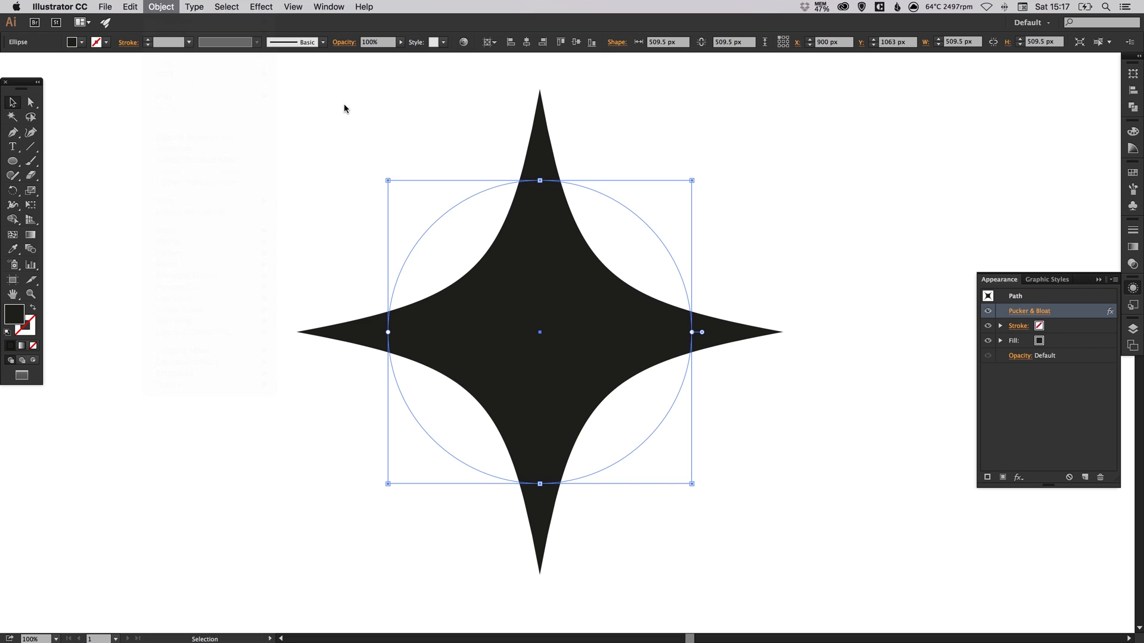
click(445, 178)
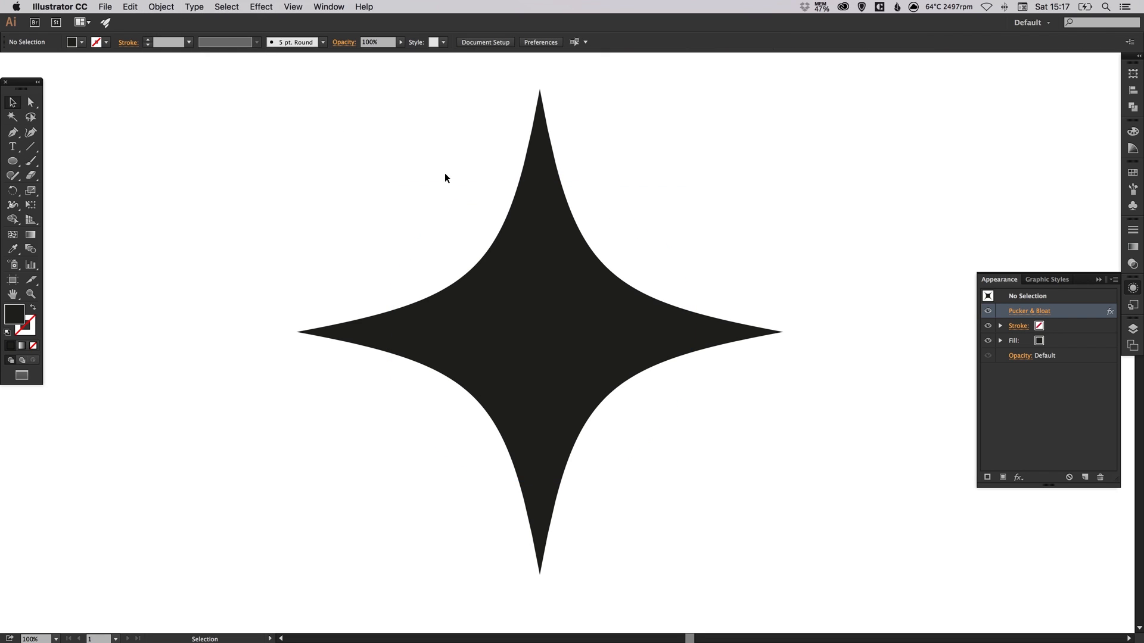
mouse_move(379, 179)
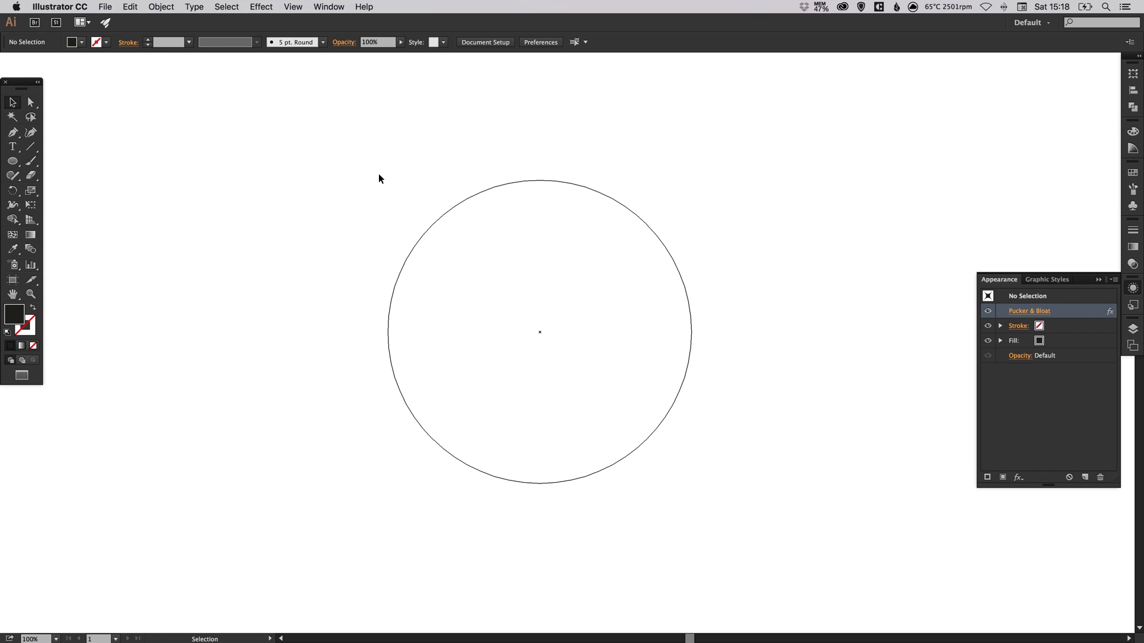
mouse_move(380, 203)
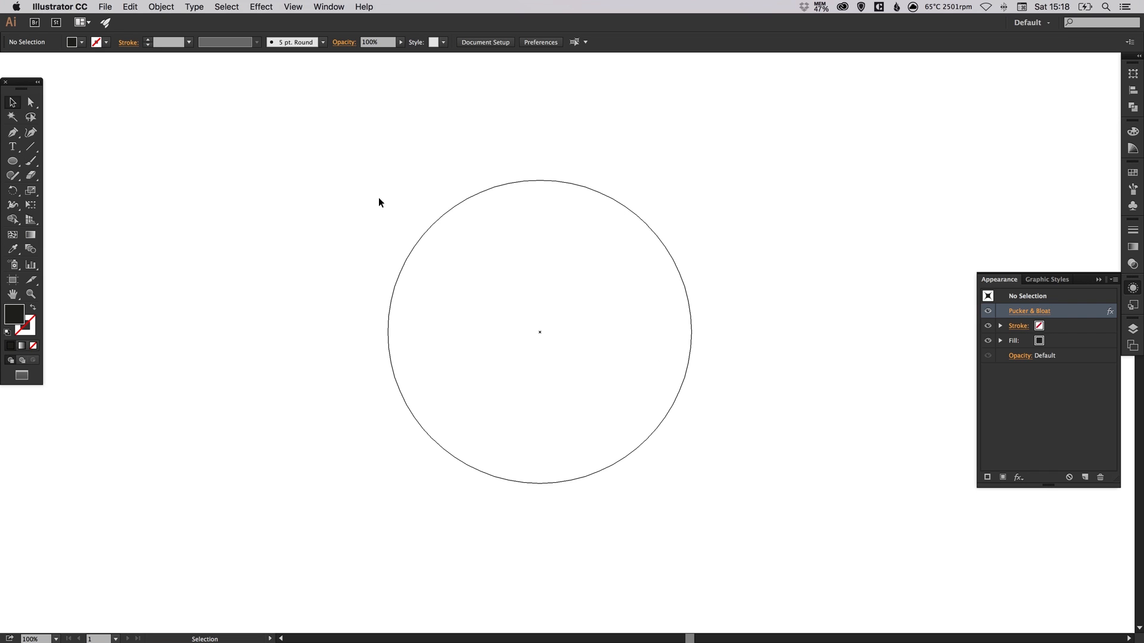
mouse_move(364, 149)
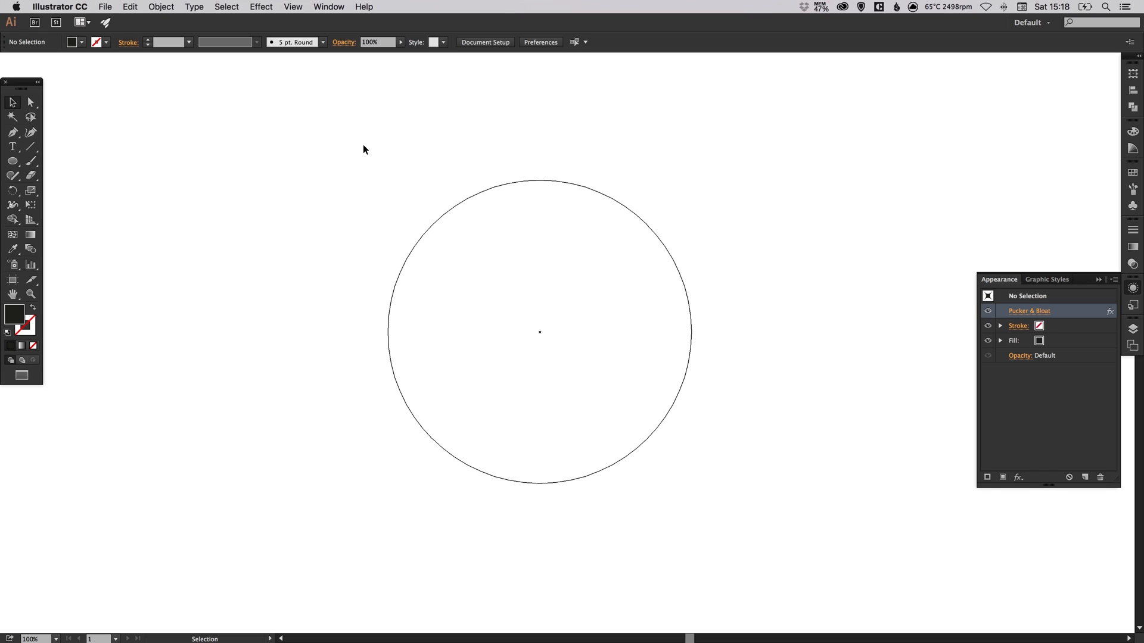
mouse_move(370, 153)
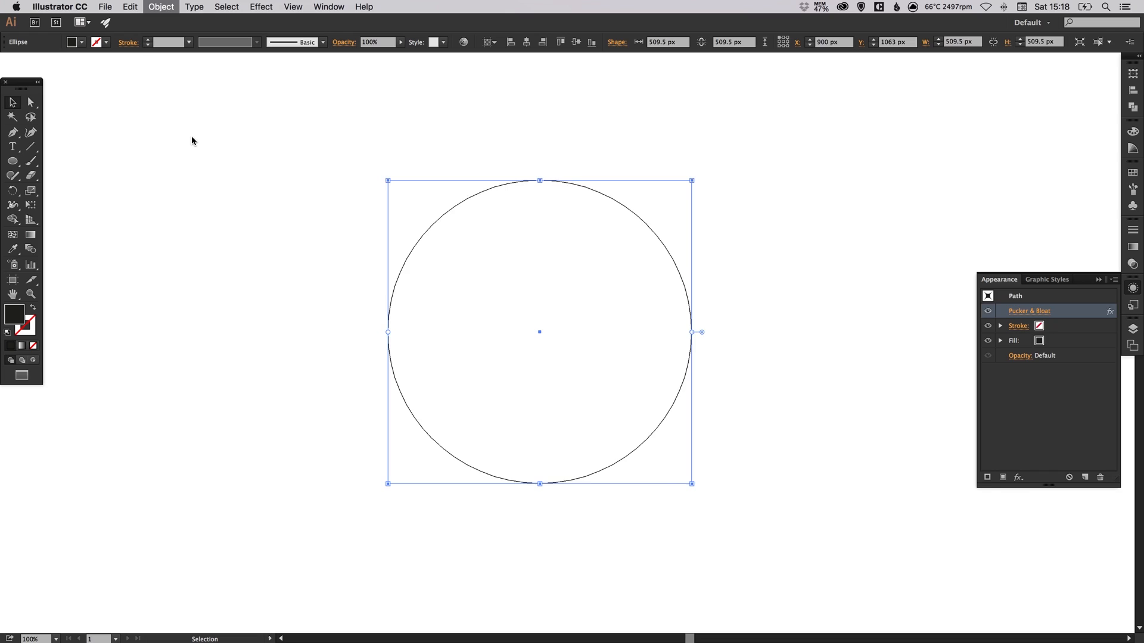
Expand the sparkle's appearance into a real path and close the Appearance panel
click(604, 128)
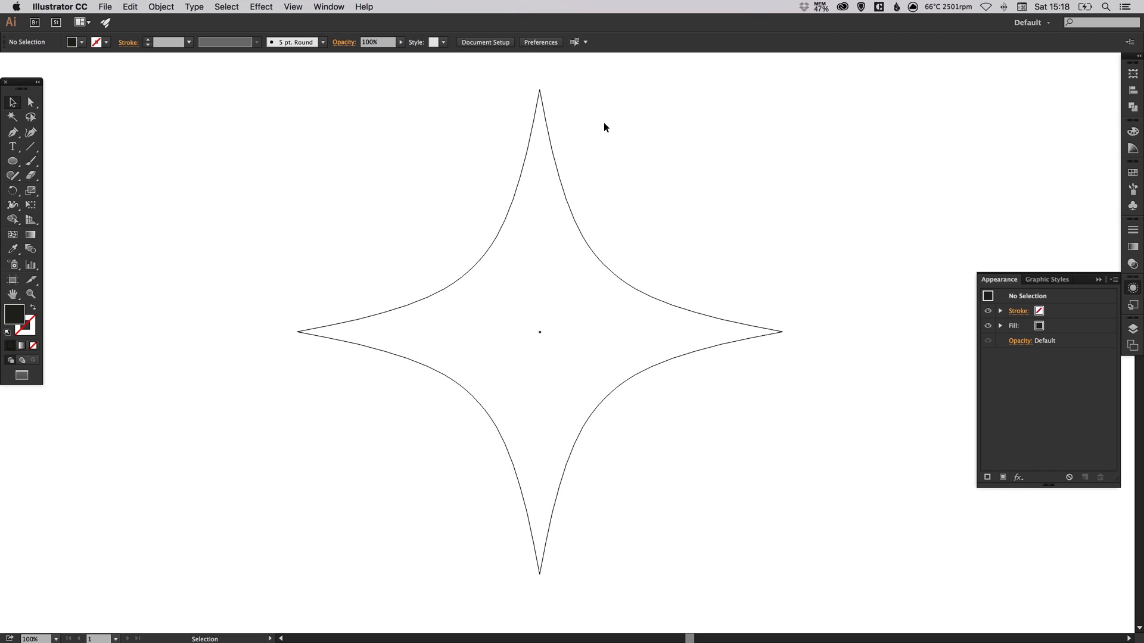
mouse_move(1084, 316)
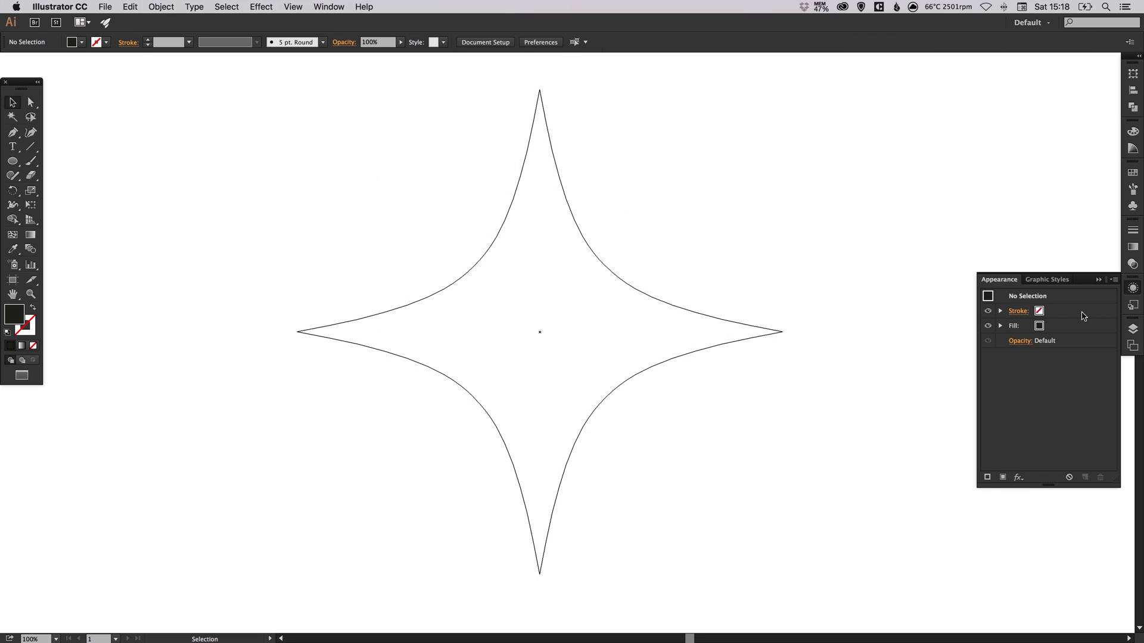
mouse_move(1054, 316)
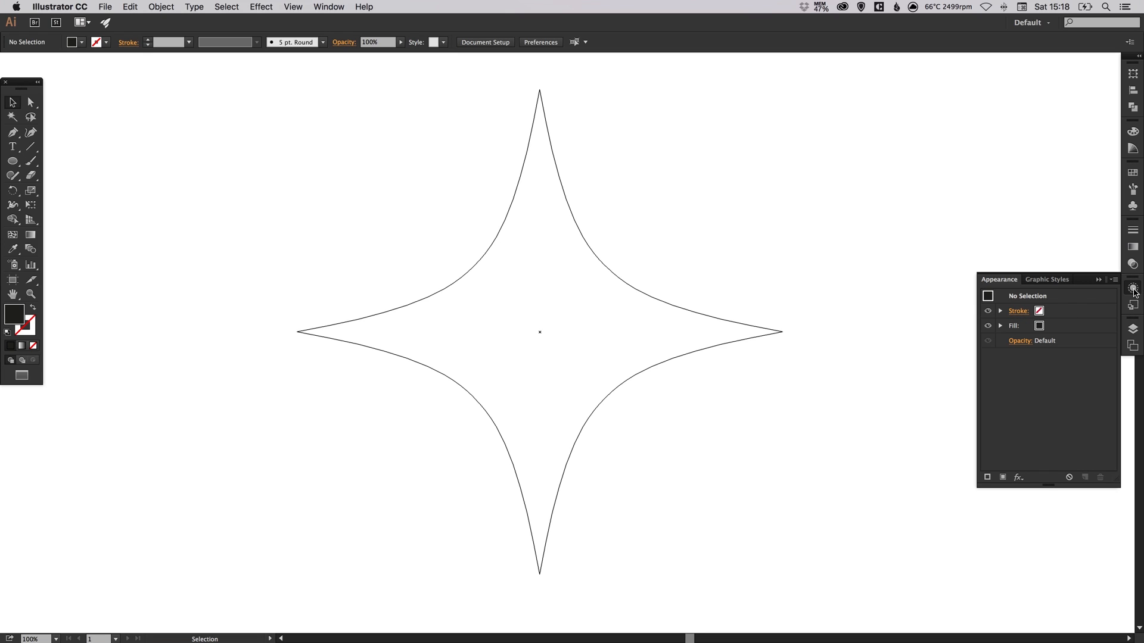
click(1133, 287)
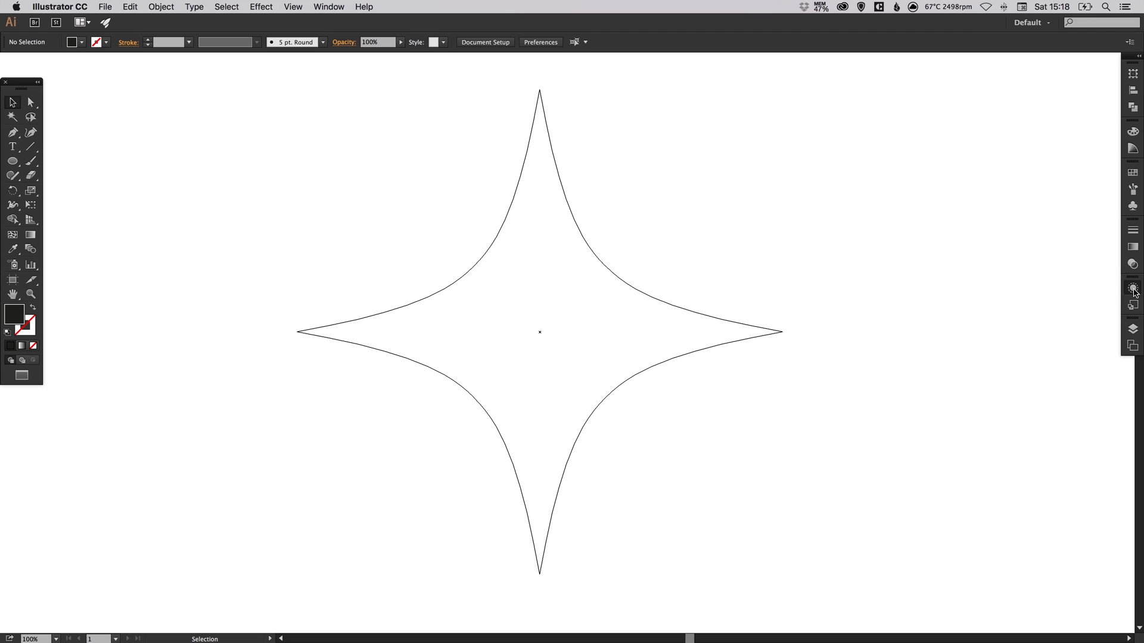
Click the Appearance panel icon again at the right edge of the workspace
click(1133, 287)
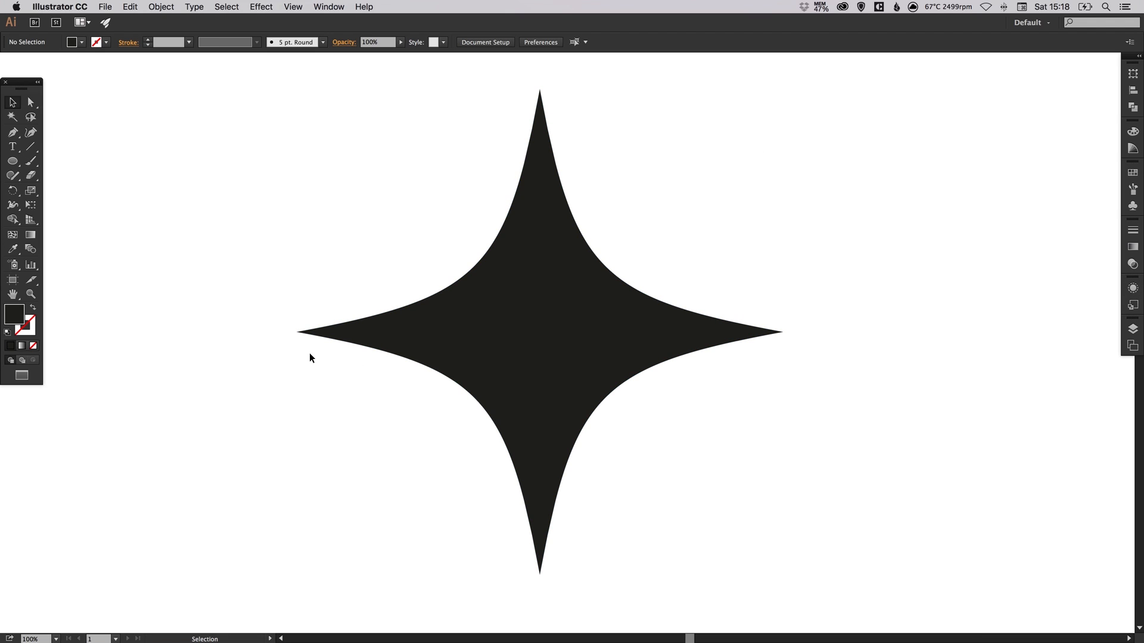
mouse_move(793, 202)
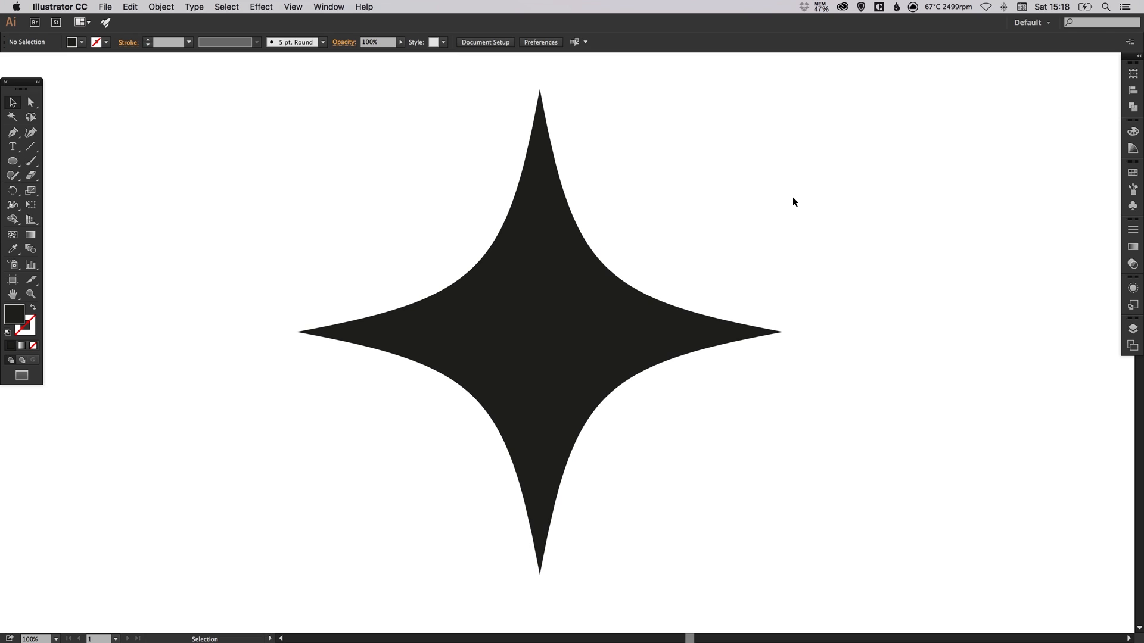